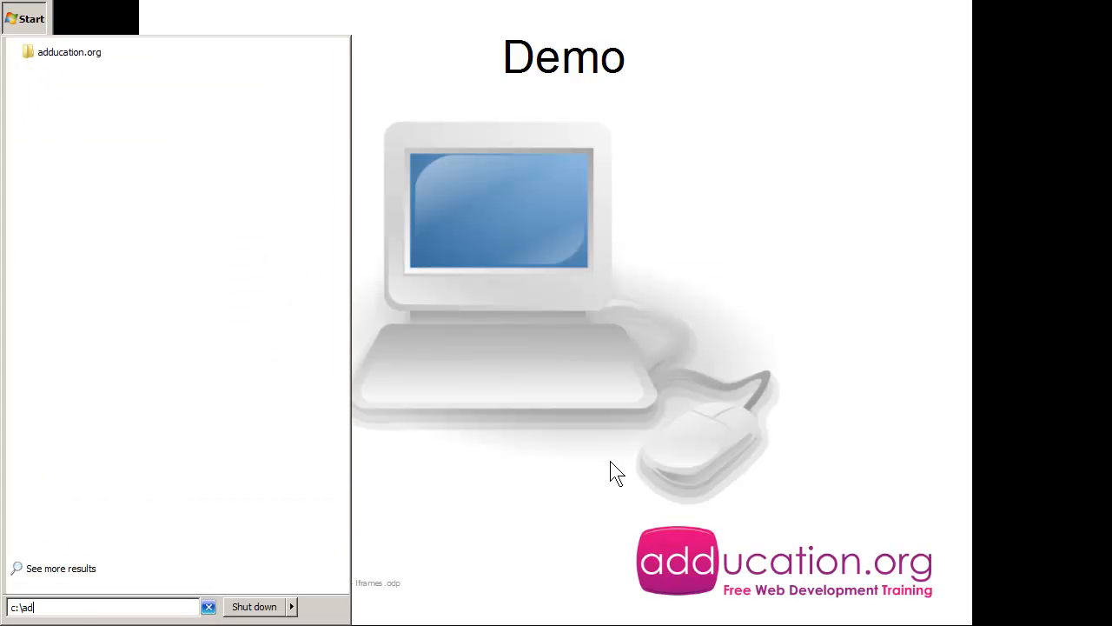
# Load template.txt from the HTML folder and set its title to Iframes.html.
pyautogui.click(69, 52)
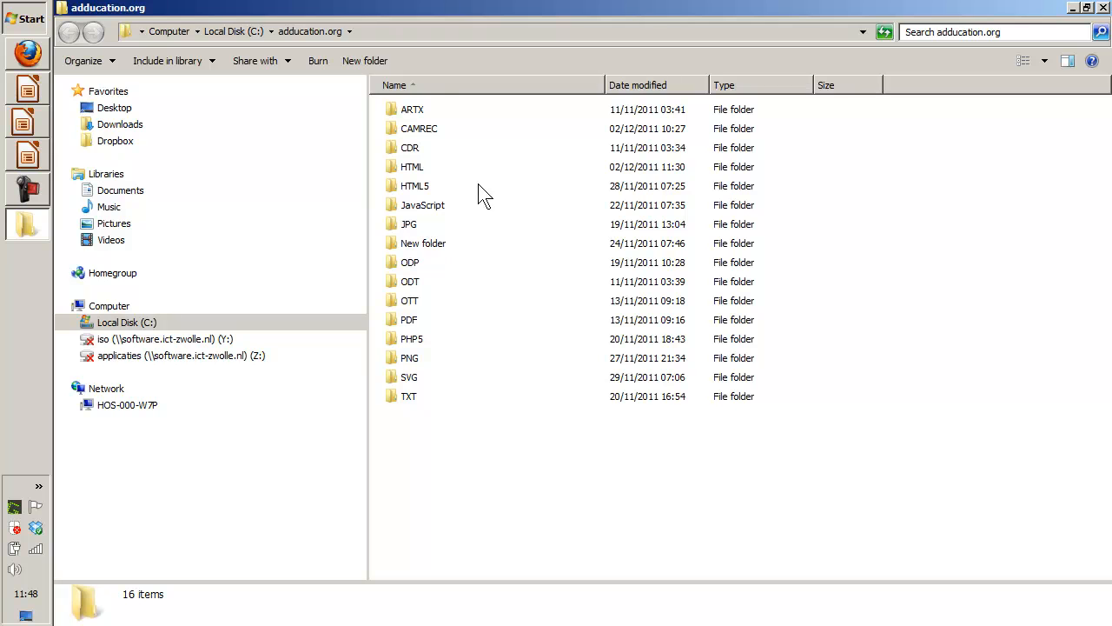
pyautogui.doubleClick(410, 167)
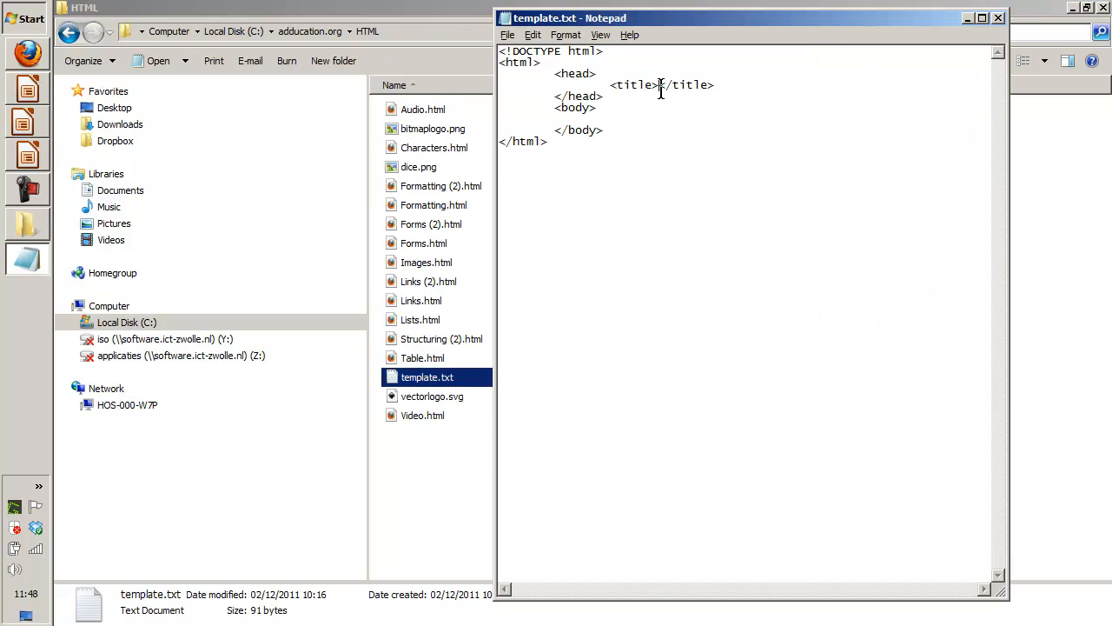
pyautogui.write('Iframe.')
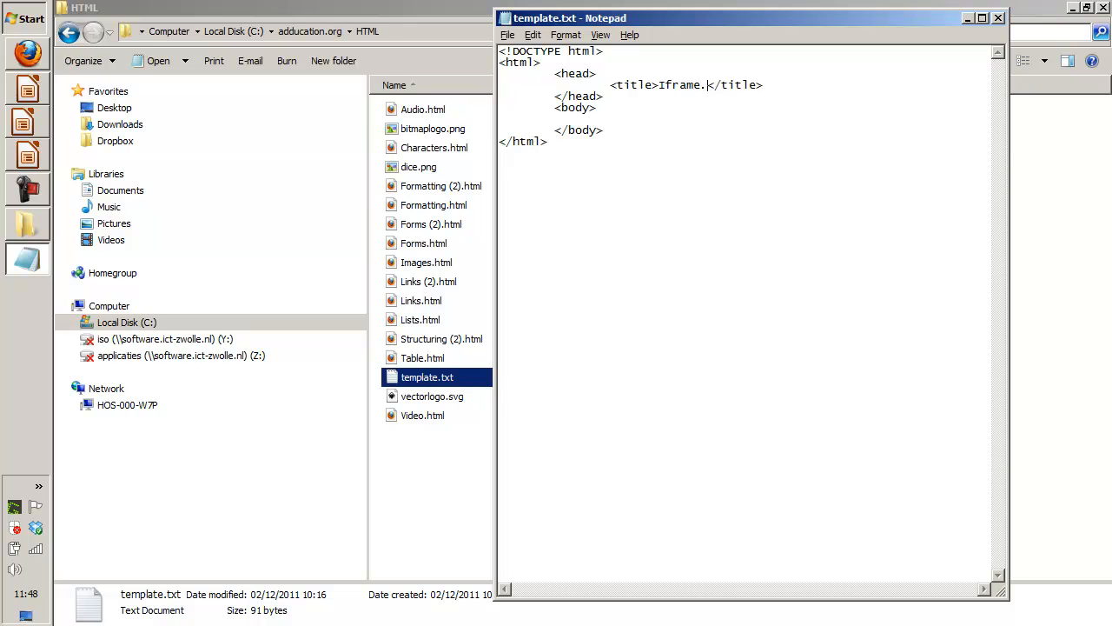
pyautogui.write('html')
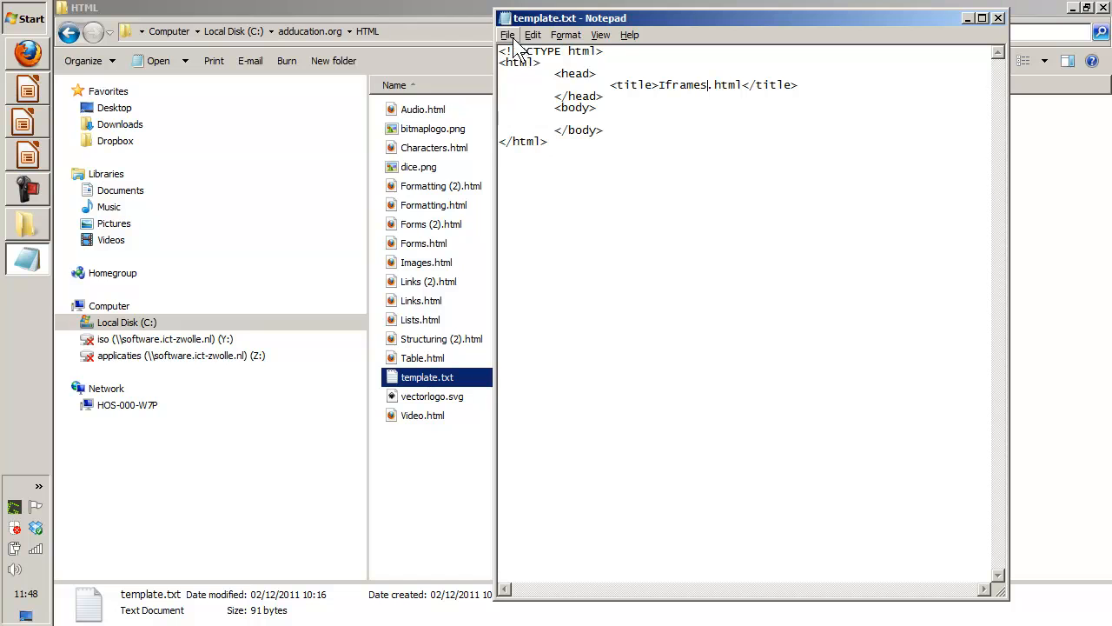
# Write an Iframes line followed by a <br> in the page body.
pyautogui.click(507, 35)
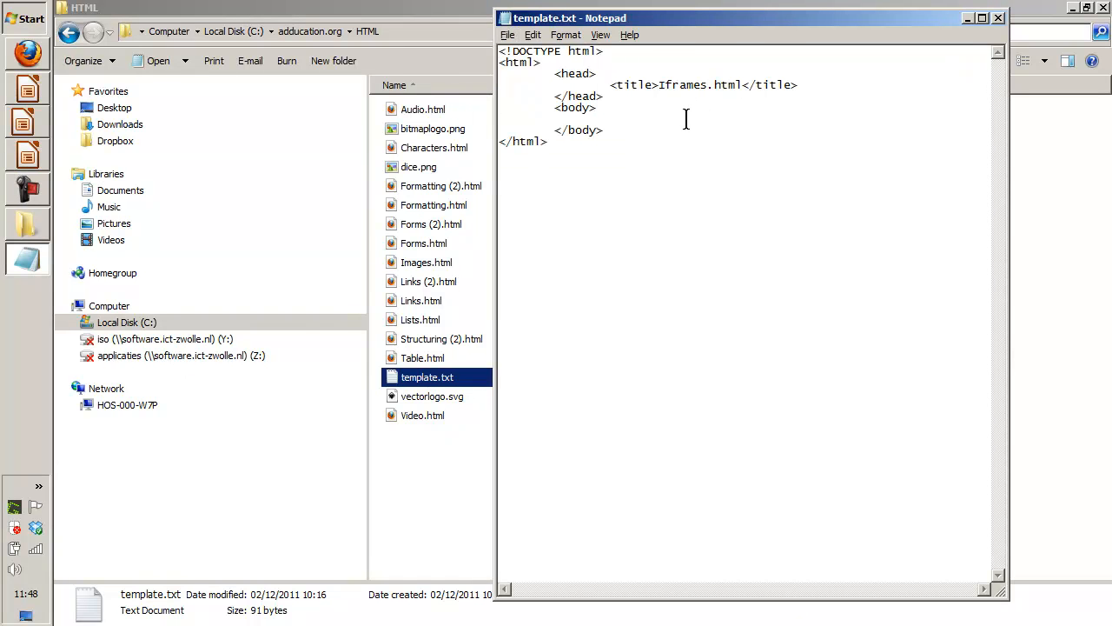
pyautogui.write('Iframes')
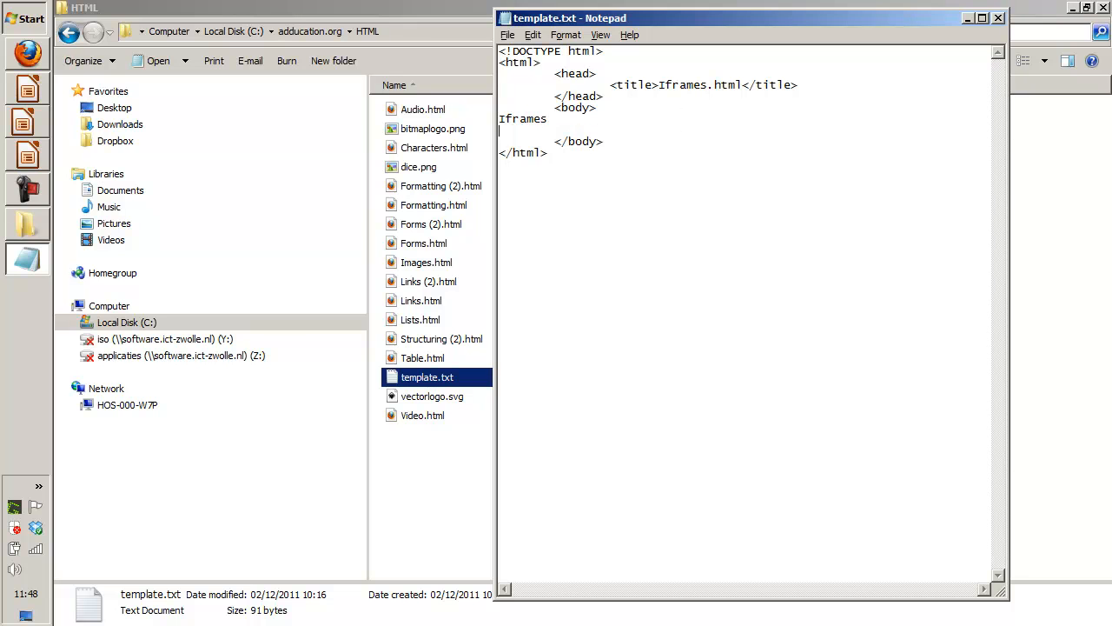
pyautogui.write('<br')
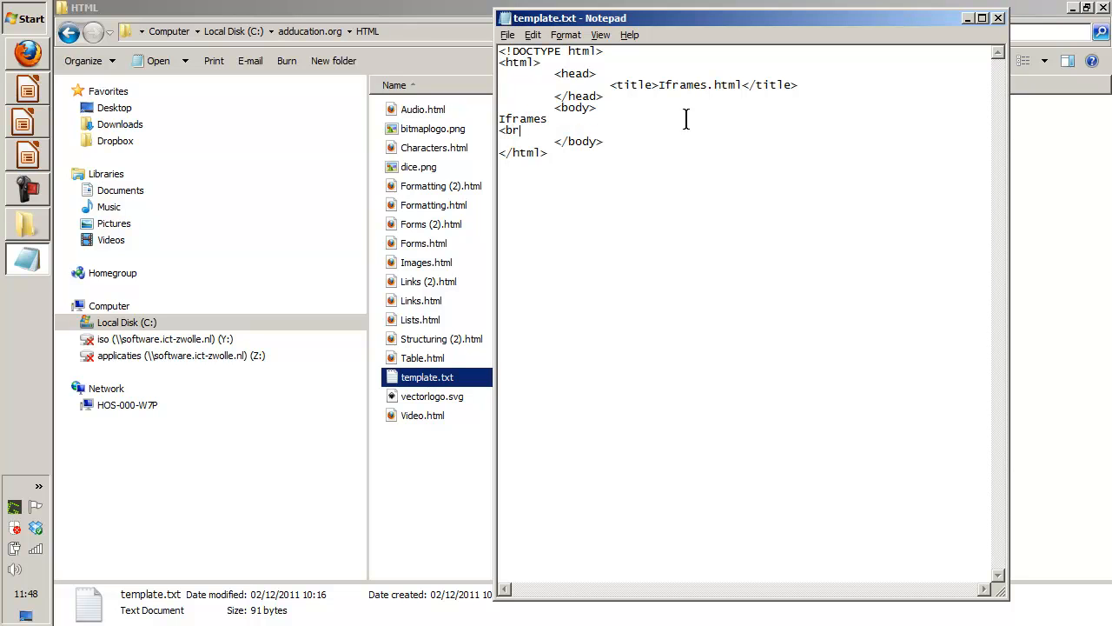
# Save the page as Iframes.html via Save As.
pyautogui.click(507, 35)
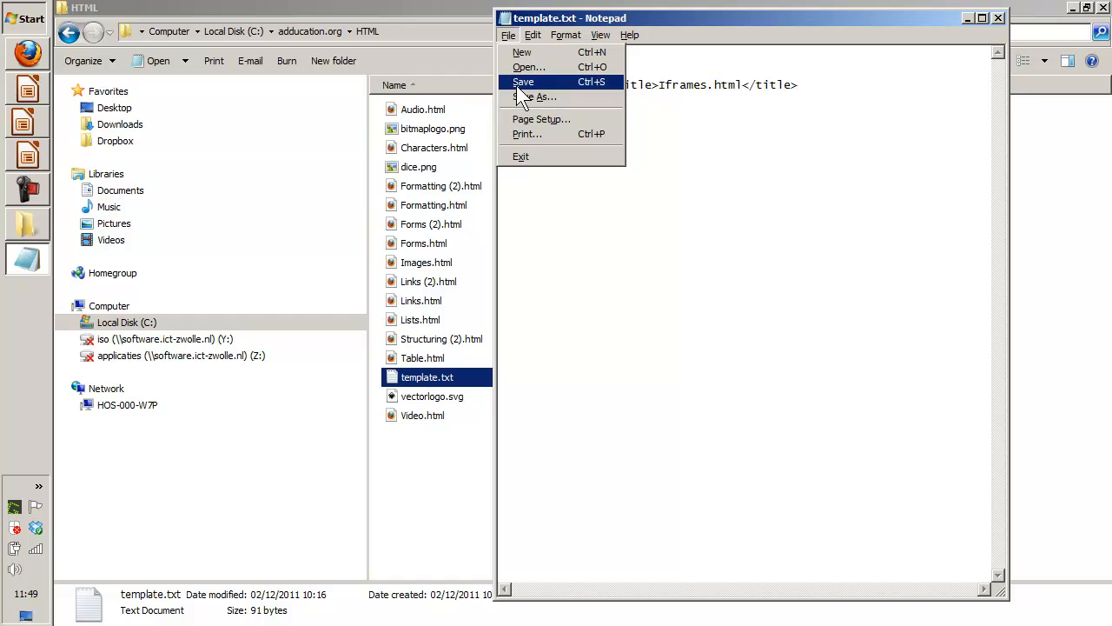
pyautogui.click(539, 97)
pyautogui.write('Iframes')
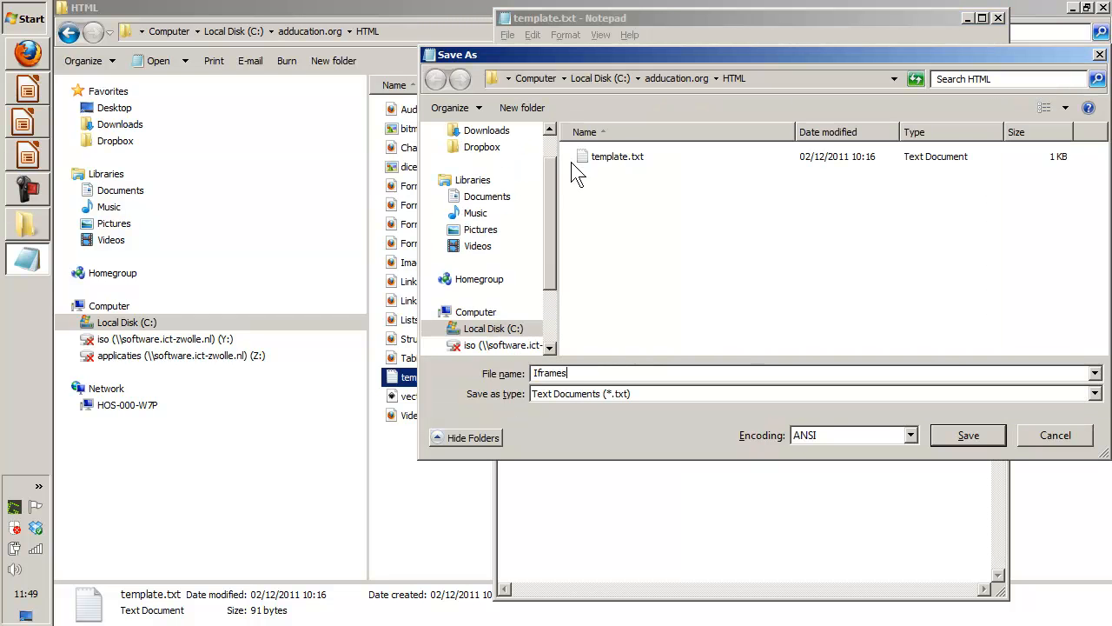
pyautogui.write('.html')
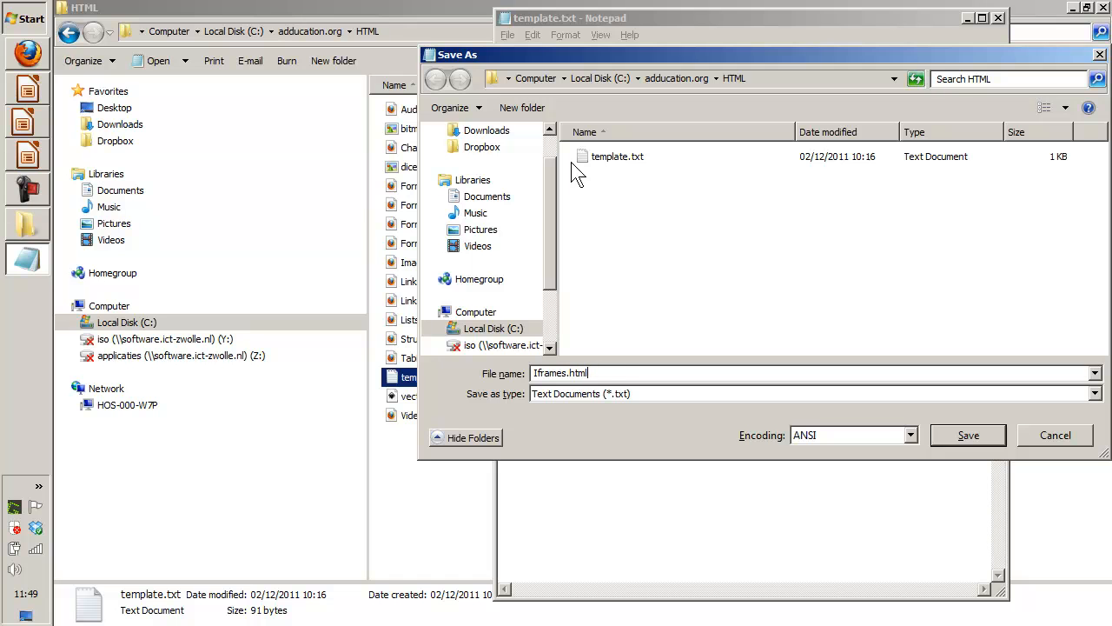
pyautogui.click(968, 434)
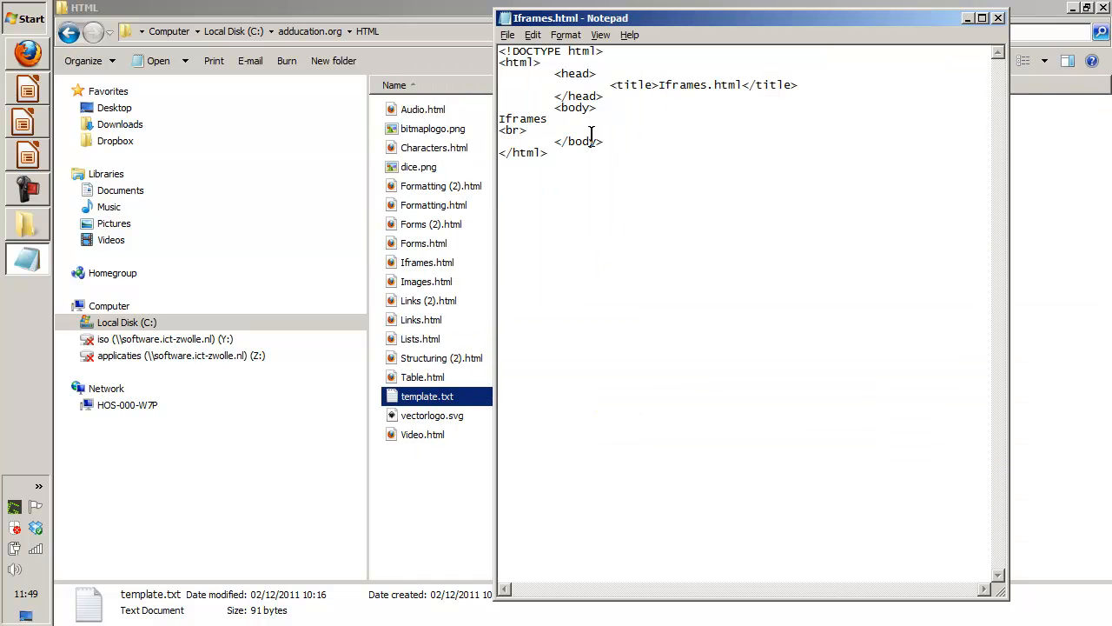
pyautogui.write('<if')
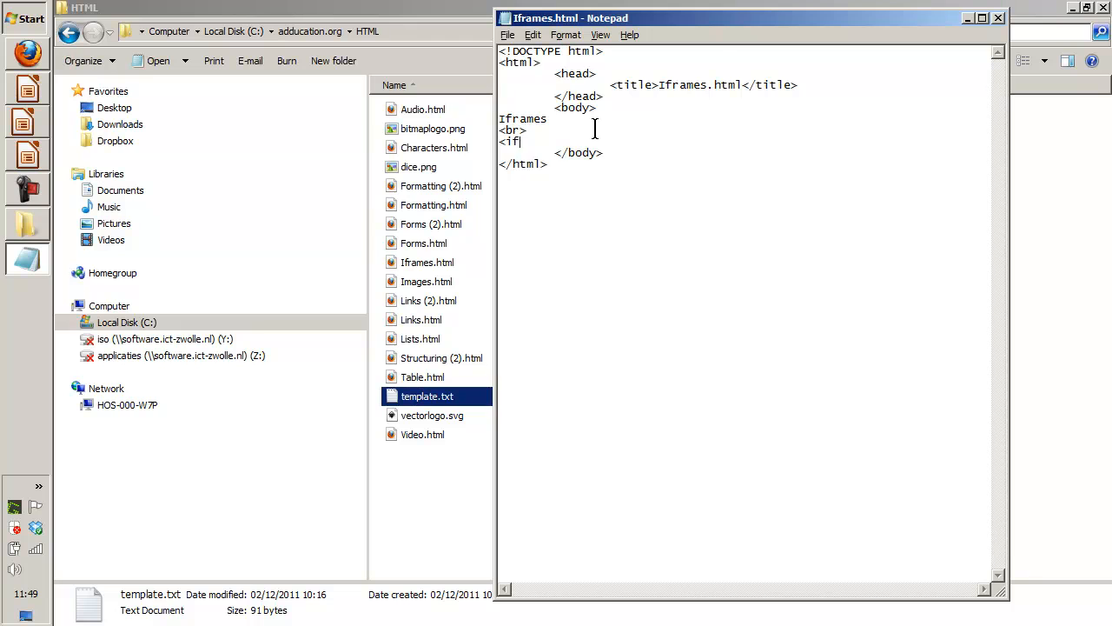
pyautogui.write('rame src')
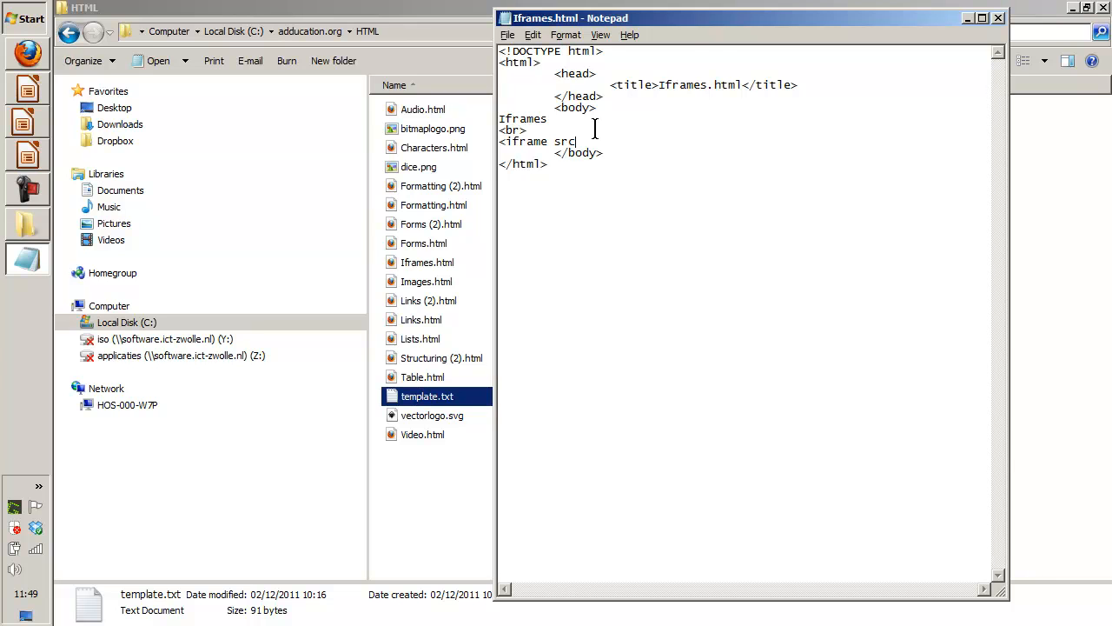
pyautogui.write('="http')
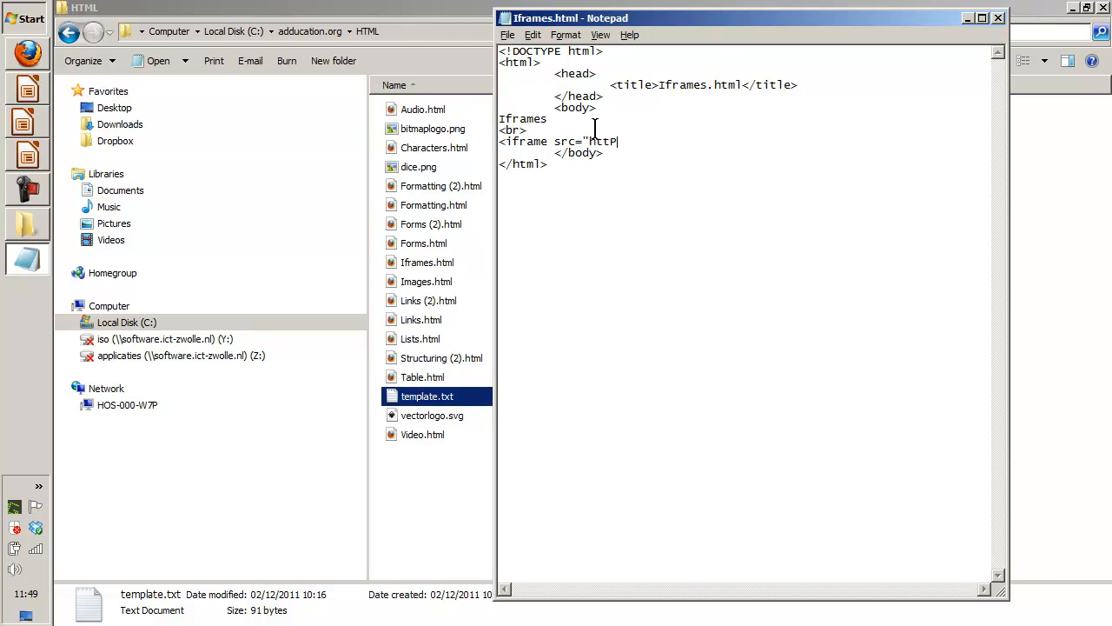
pyautogui.write('://')
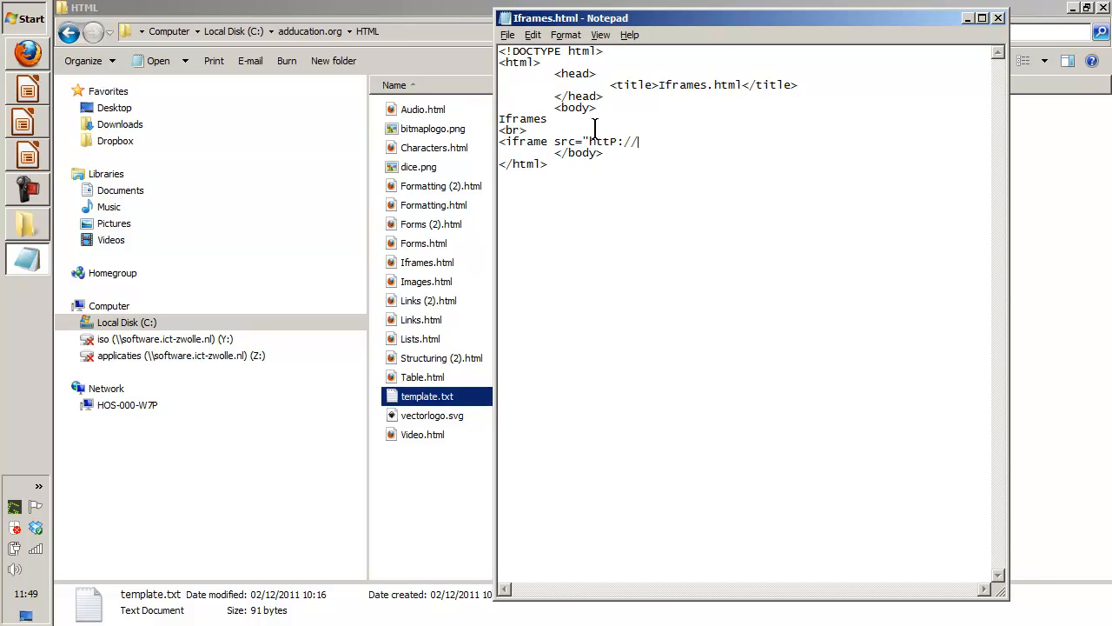
pyautogui.write('vk.nl')
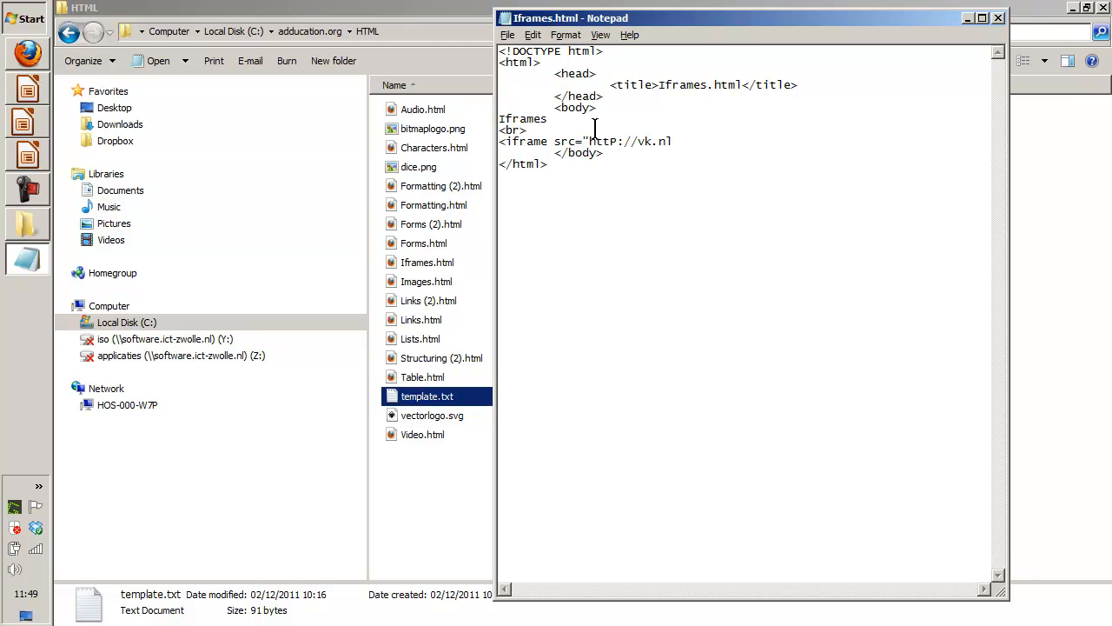
pyautogui.write('"')
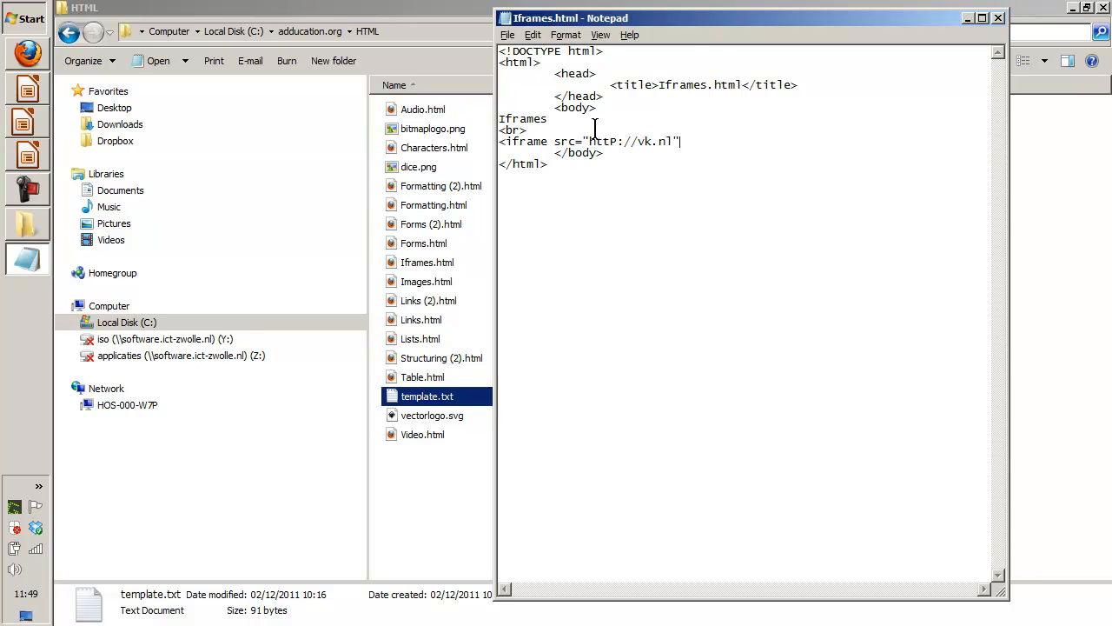
pyautogui.write('>')
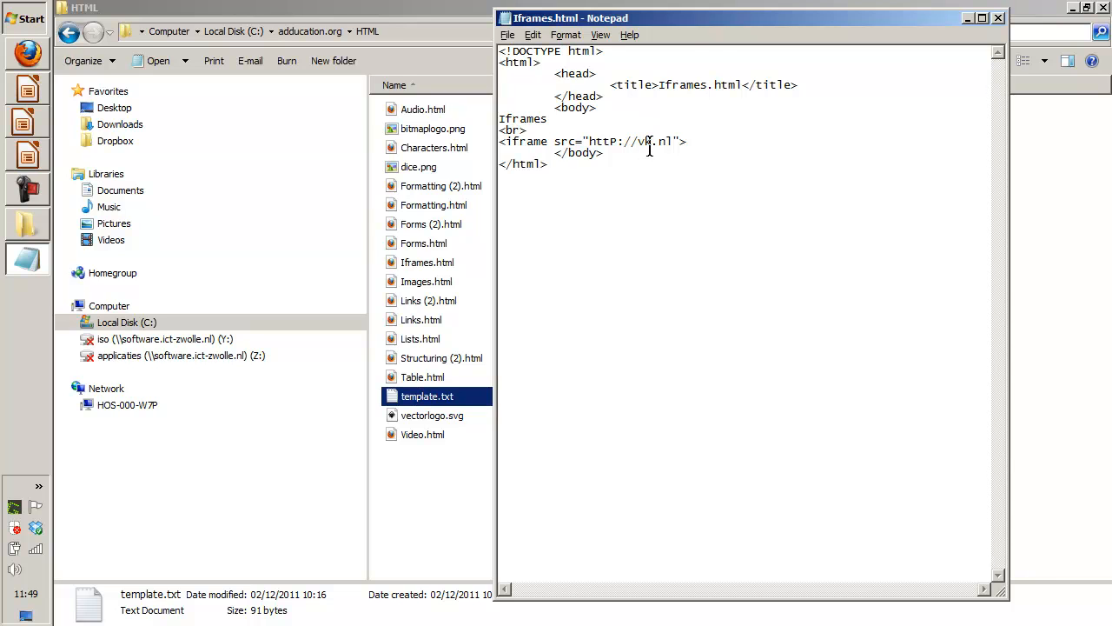
pyautogui.write('</iframe>')
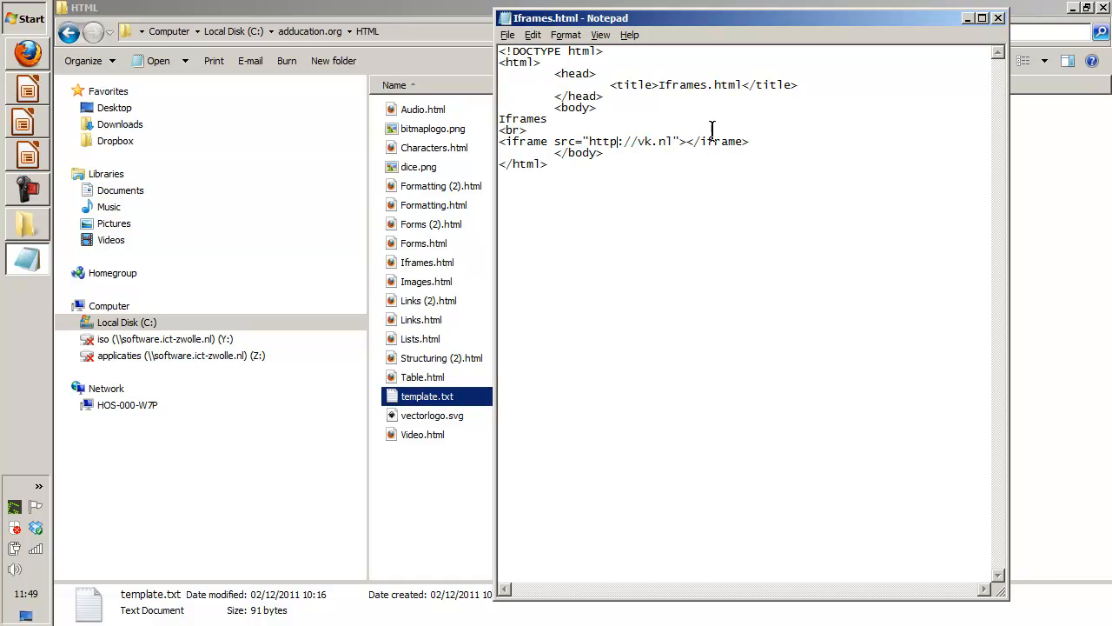
pyautogui.click(508, 35)
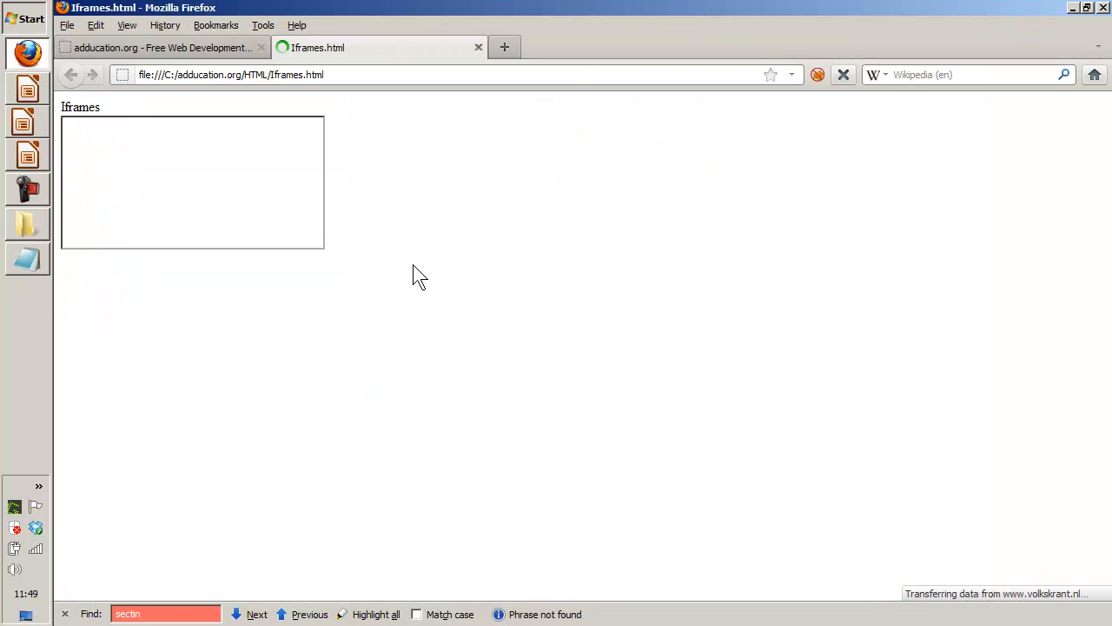
pyautogui.moveTo(201, 261)
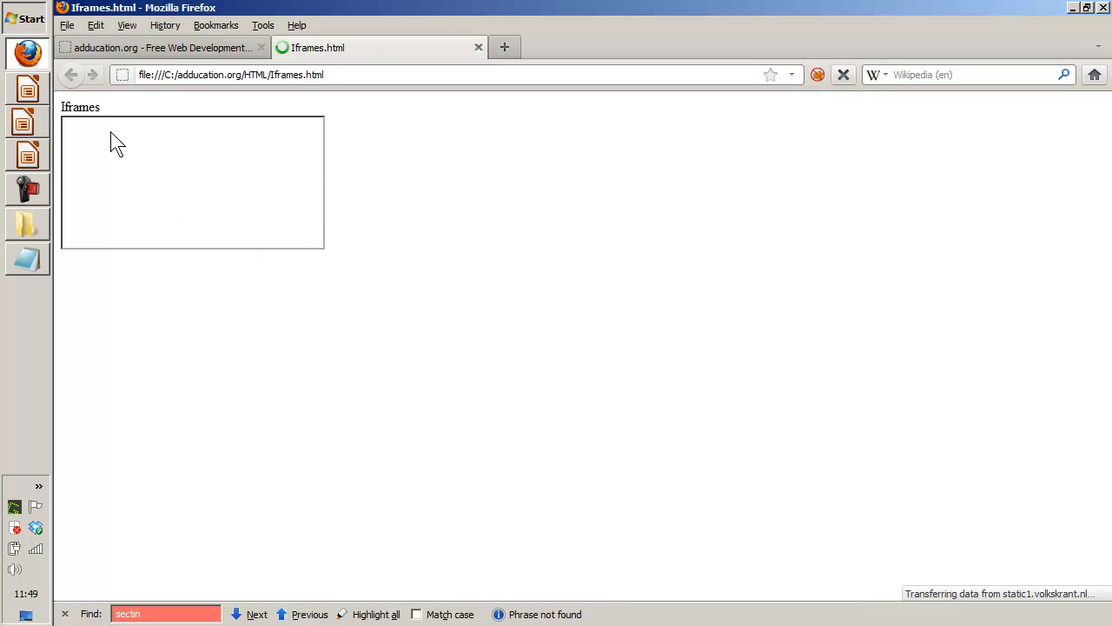
pyautogui.moveTo(280, 187)
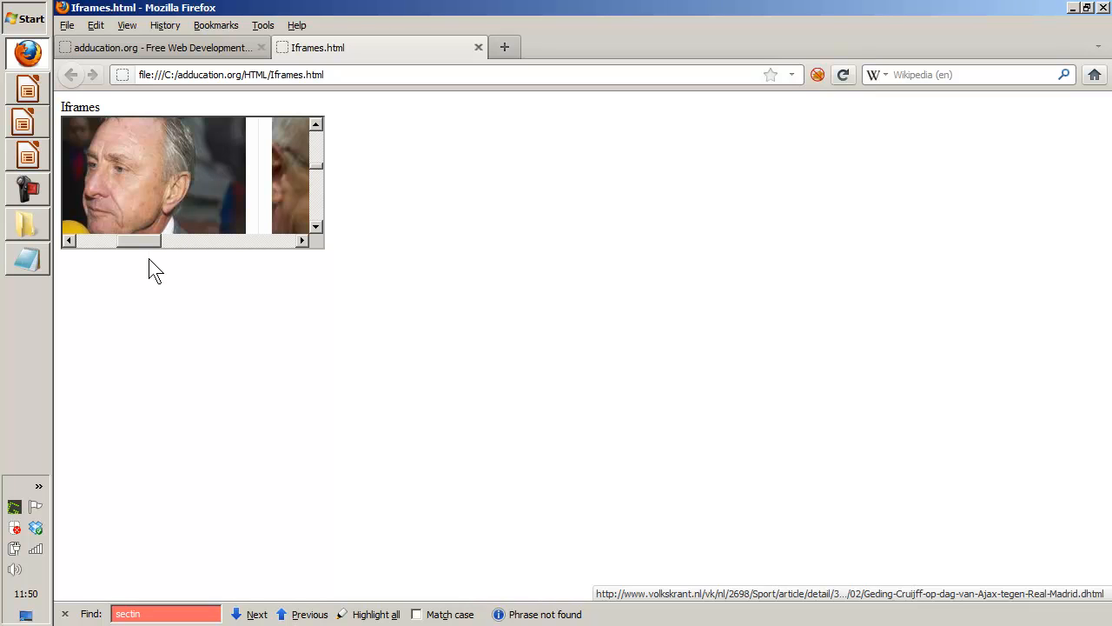
pyautogui.moveTo(172, 162)
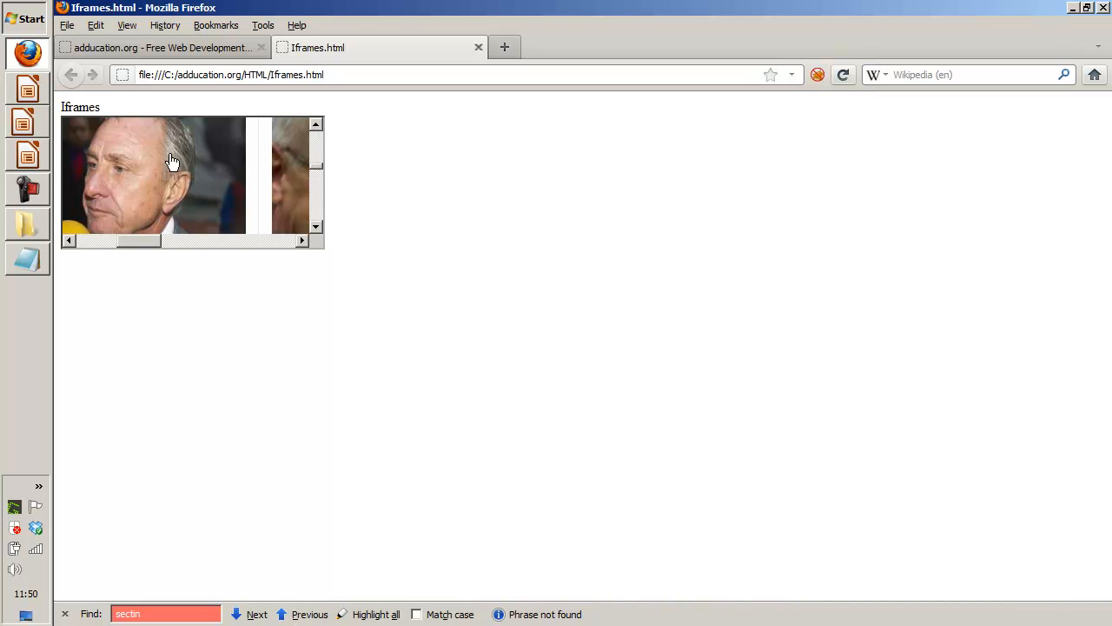
# Reload Iframes.html in Firefox to show the vk.nl page inside the frame.
pyautogui.press('F5')
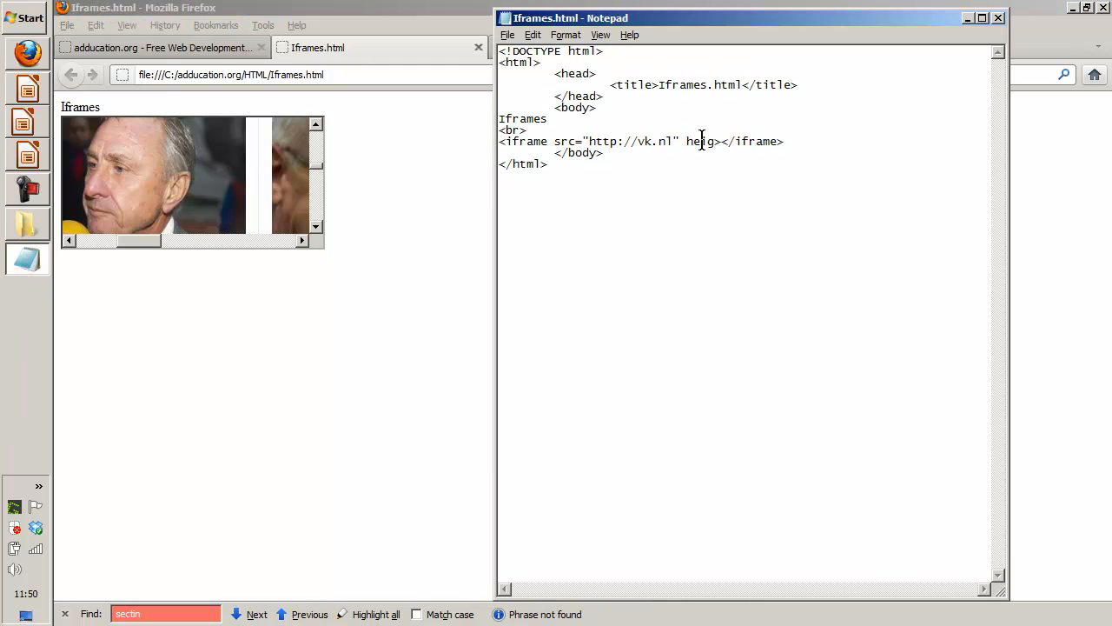
# Give the vk.nl iframe a width="75%" attribute.
pyautogui.write('width')
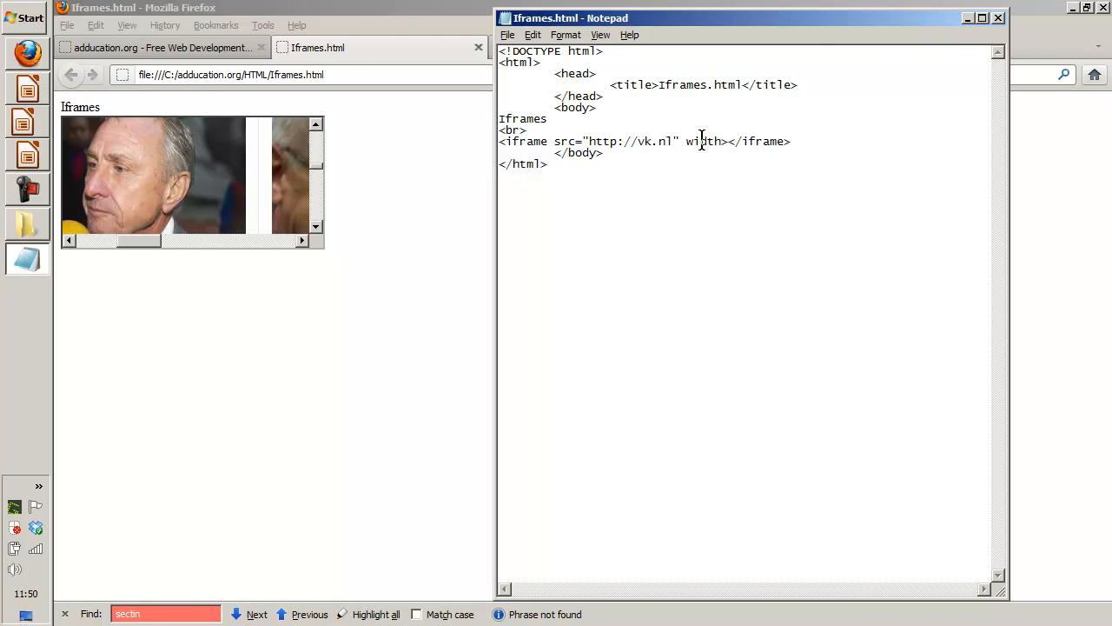
pyautogui.write('="7"')
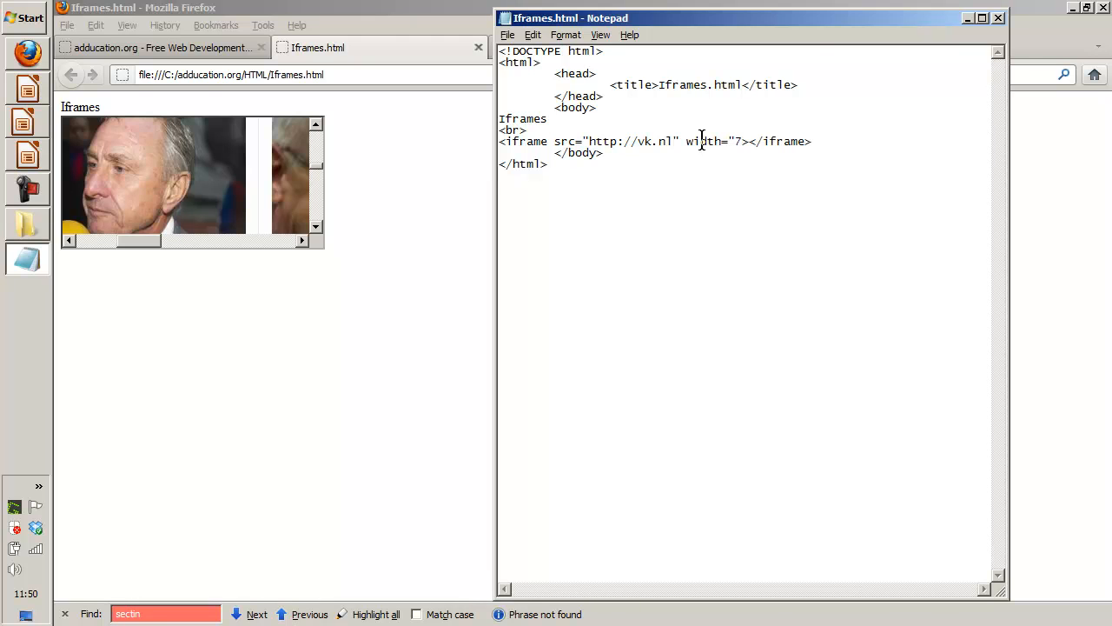
pyautogui.write('5')
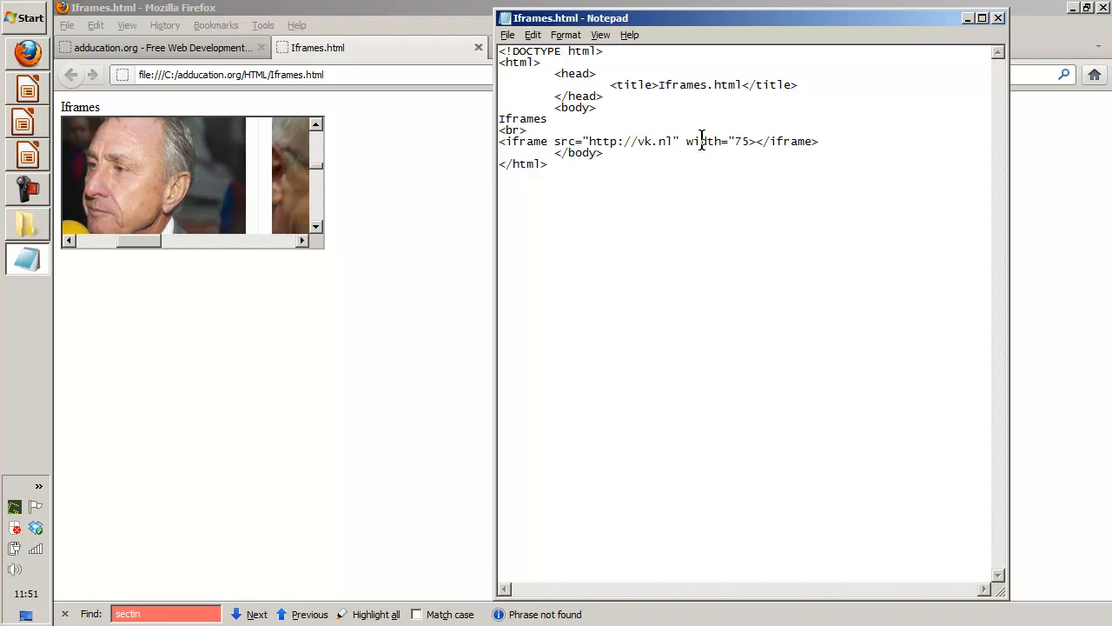
pyautogui.write('>')
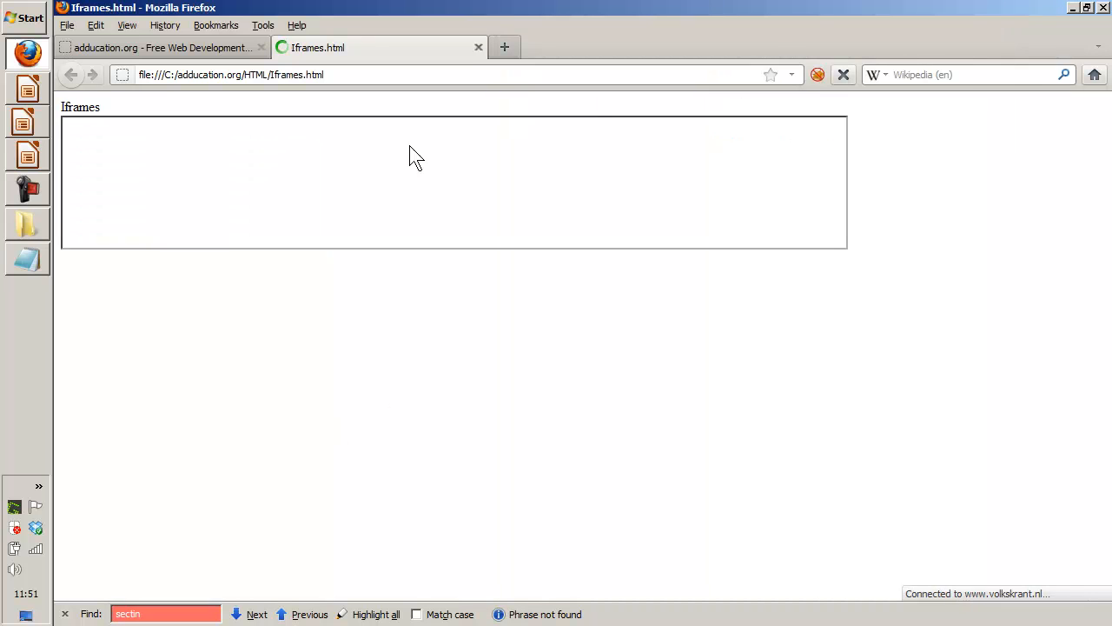
pyautogui.moveTo(426, 216)
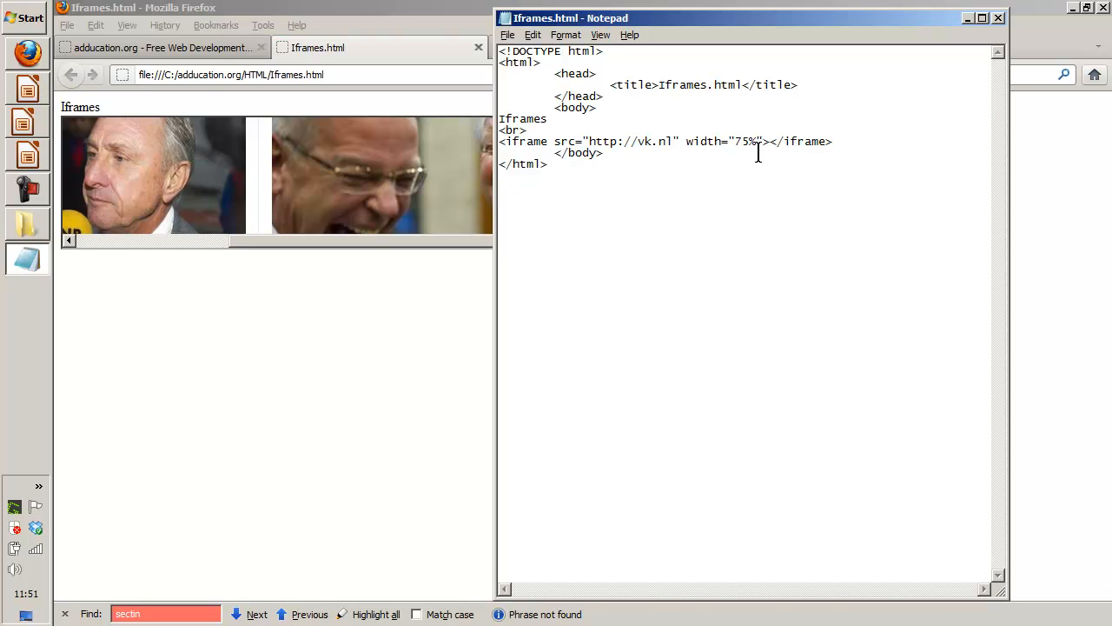
# Add height="10" to the iframe and save Iframes.html.
pyautogui.write('height="')
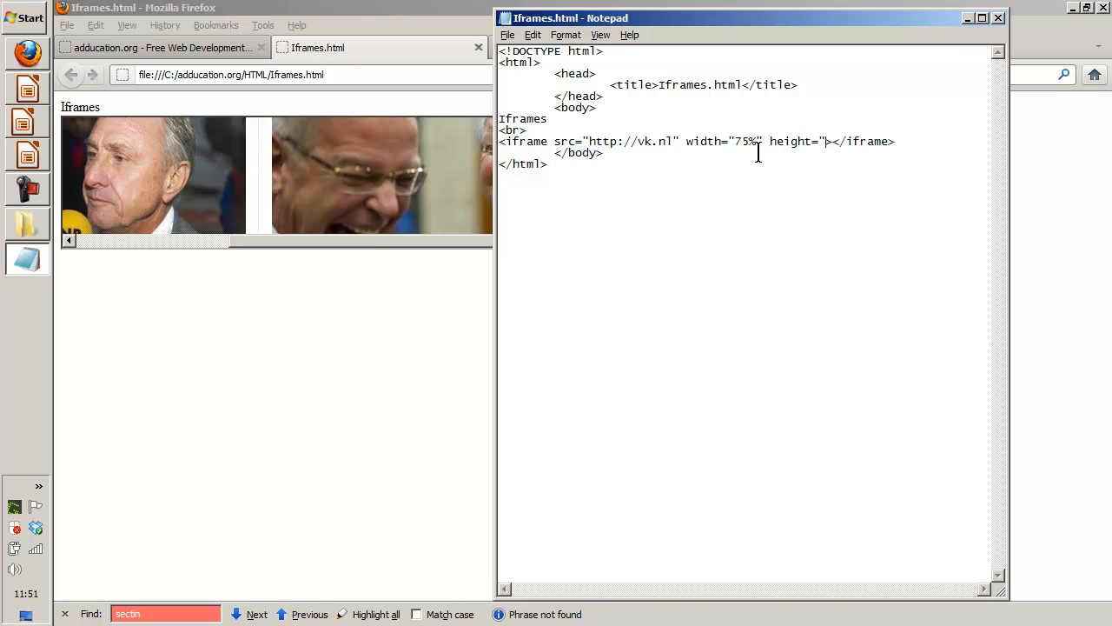
pyautogui.write('10"')
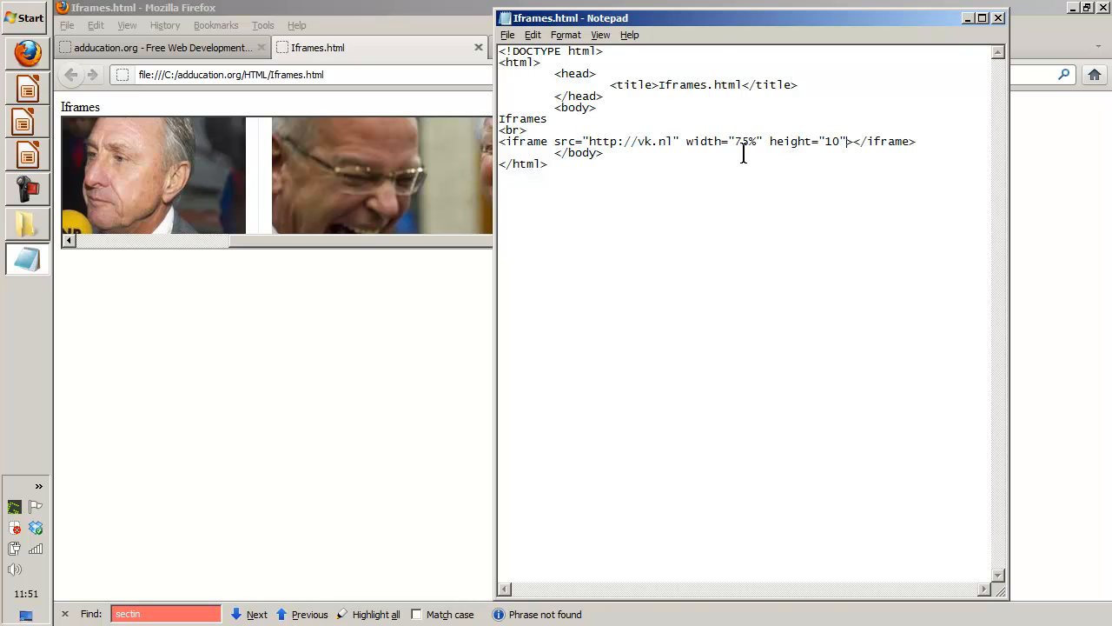
pyautogui.click(508, 35)
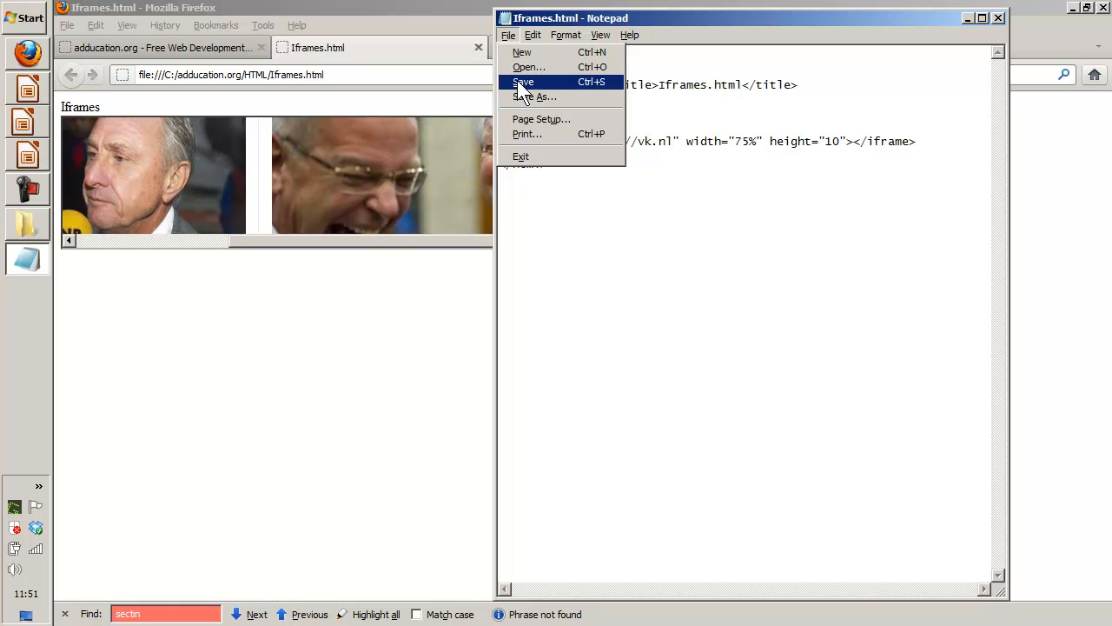
pyautogui.click(522, 82)
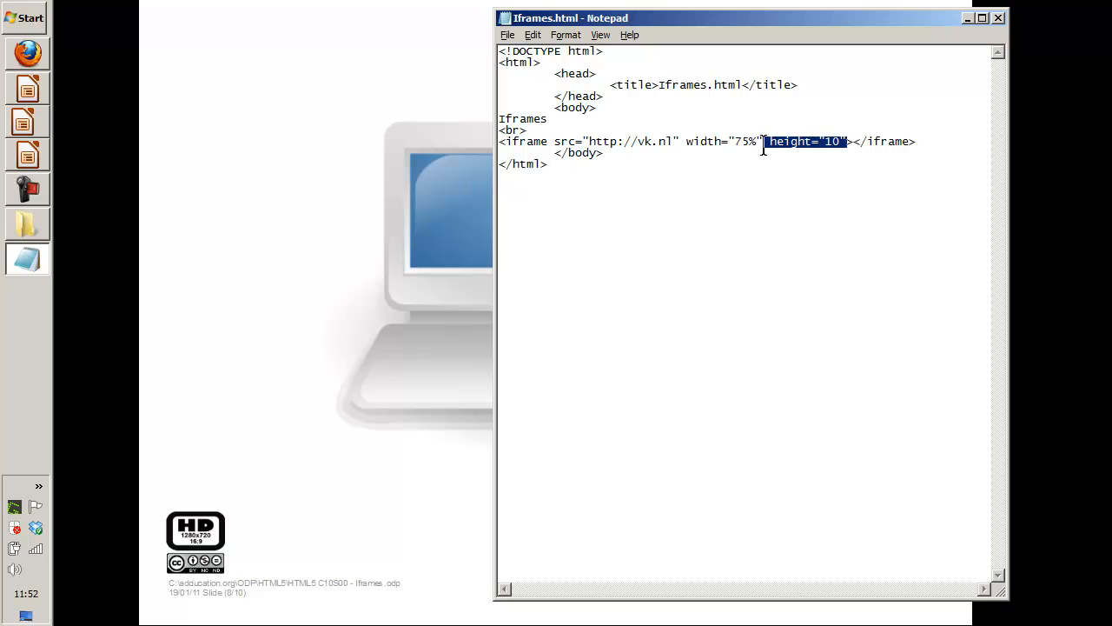
# Remove the height attribute and add name="1" to the iframe.
pyautogui.press('Delete')
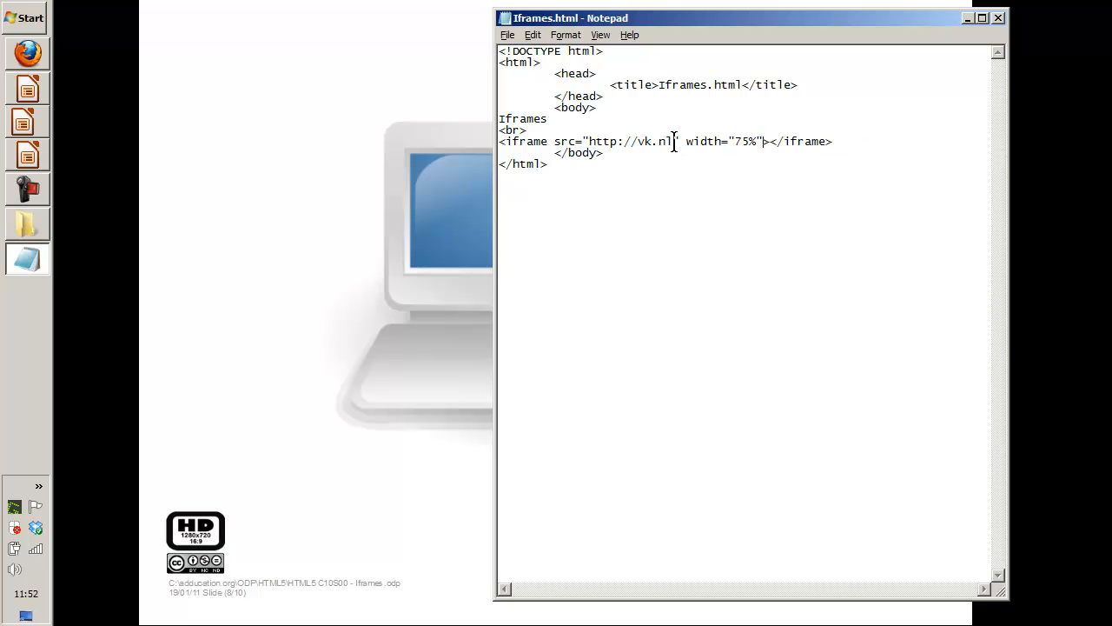
pyautogui.doubleClick(629, 141)
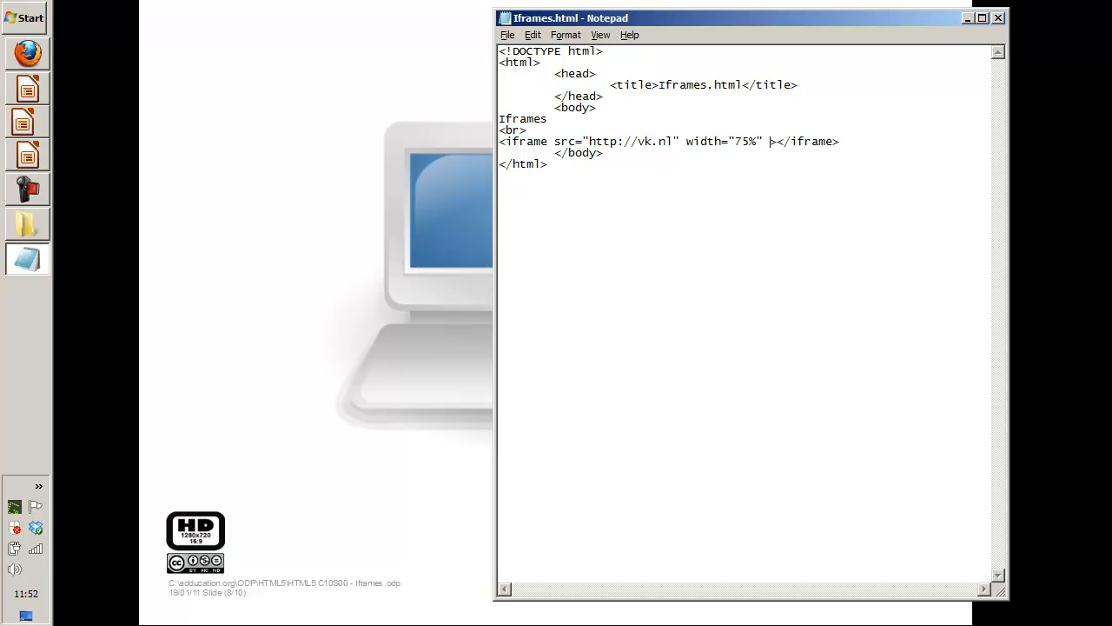
pyautogui.write('name="1')
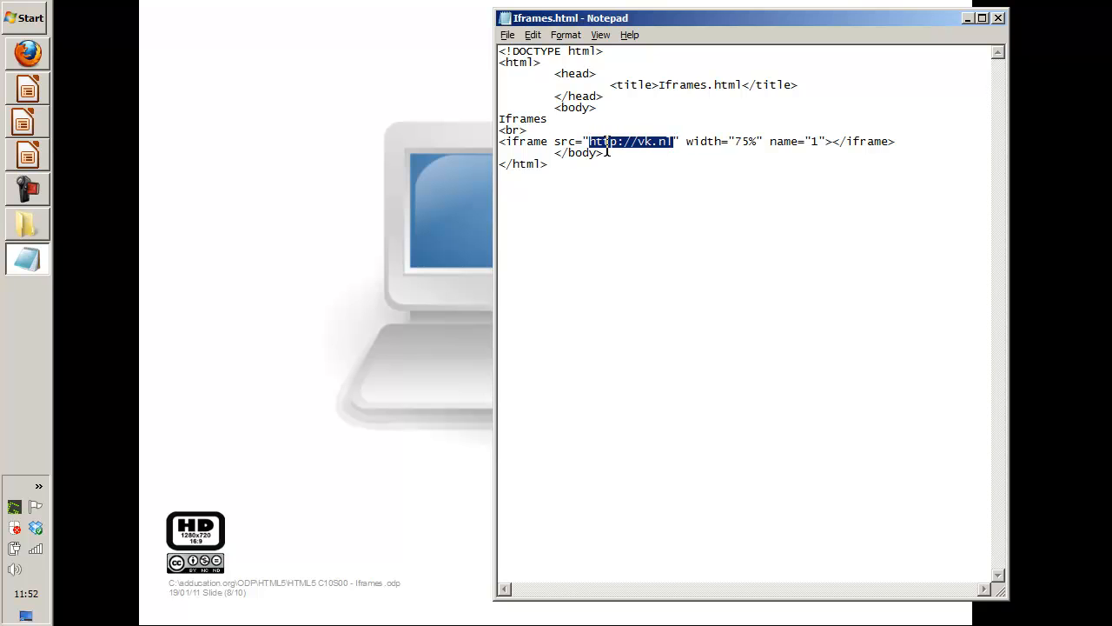
# Point the iframe at Iframes_1.html instead of vk.nl and select the line for copying.
pyautogui.write('Iframes')
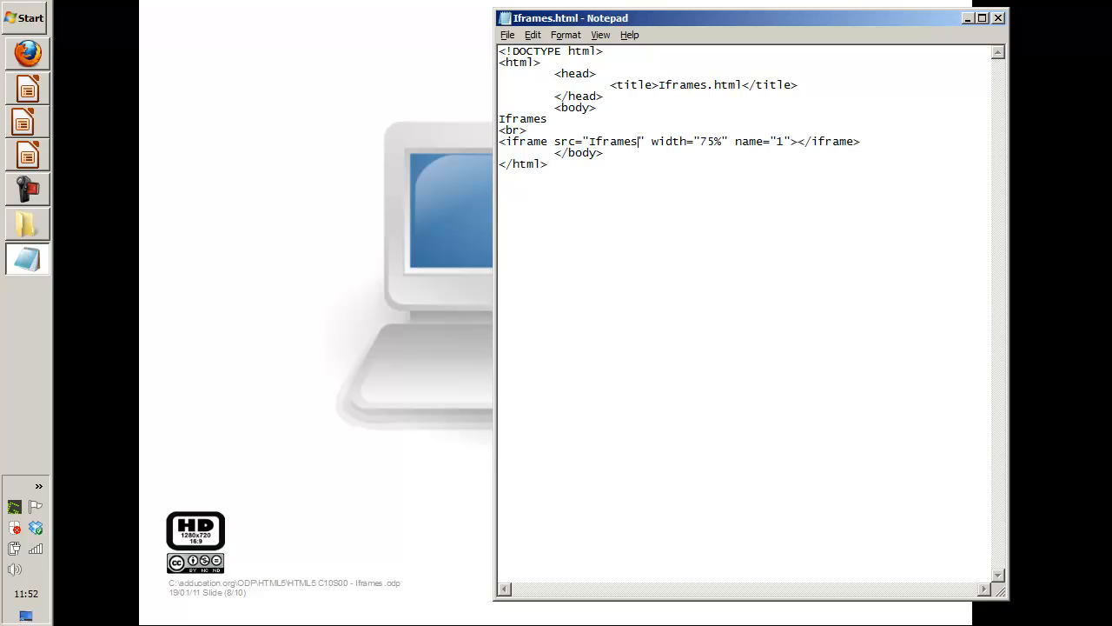
pyautogui.write('_')
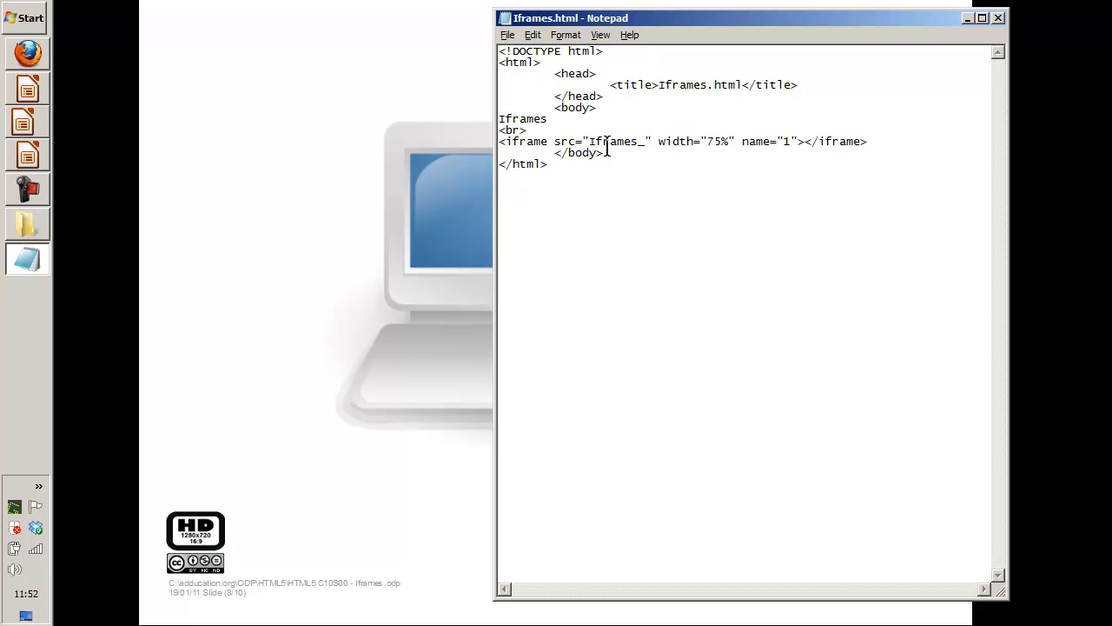
pyautogui.write('1.html')
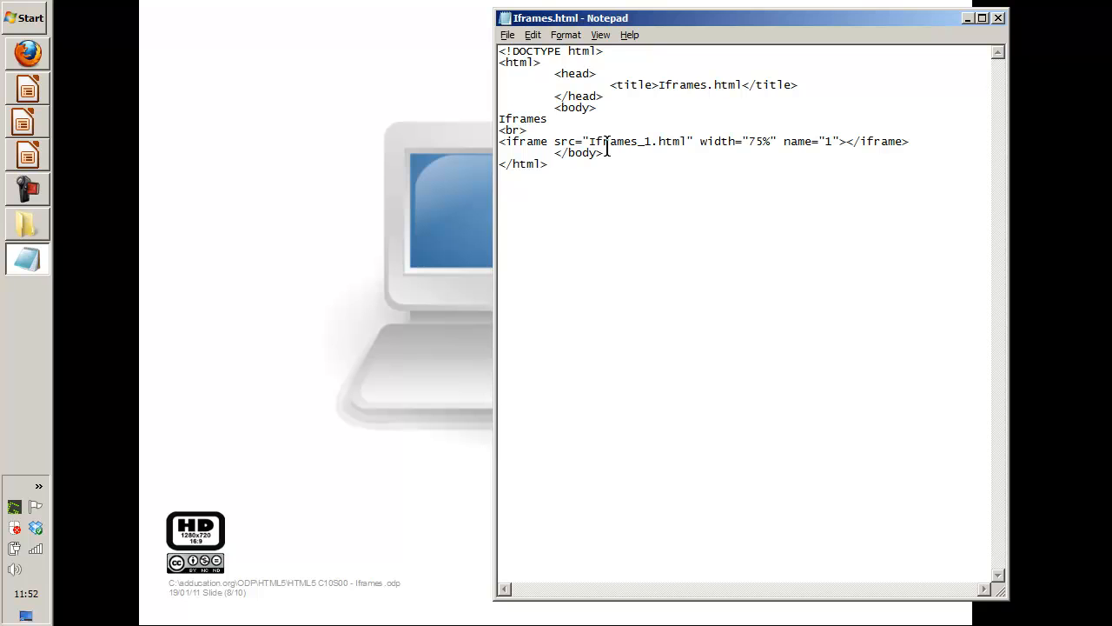
pyautogui.tripleClick(704, 141)
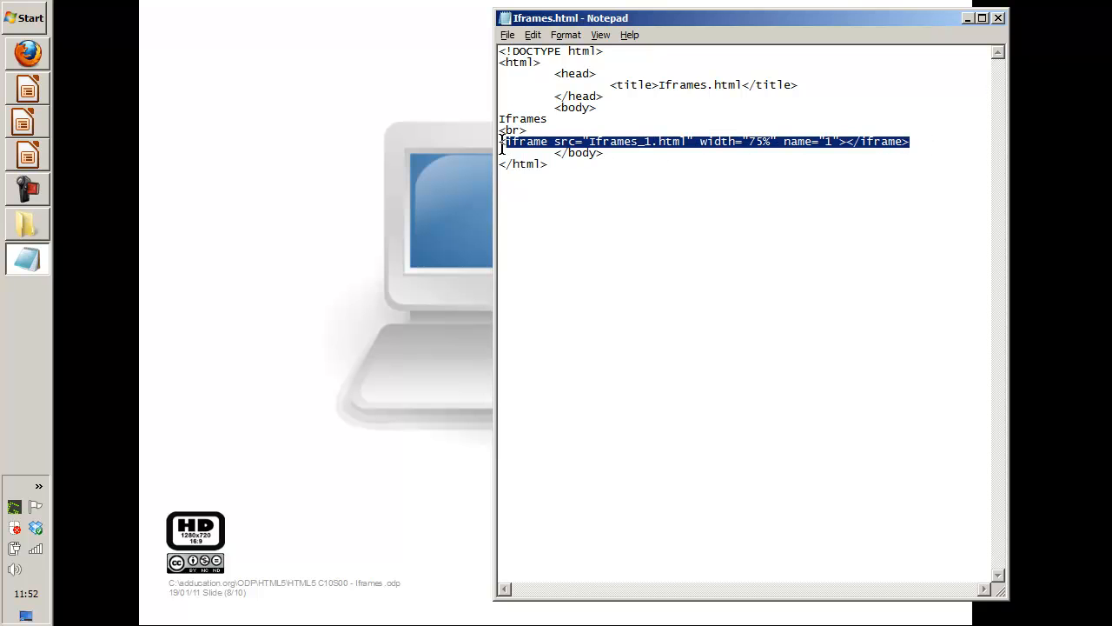
# Paste two more iframes loading Iframes_2.html and Iframes_3.html, named 2 and 3.
pyautogui.click(502, 153)
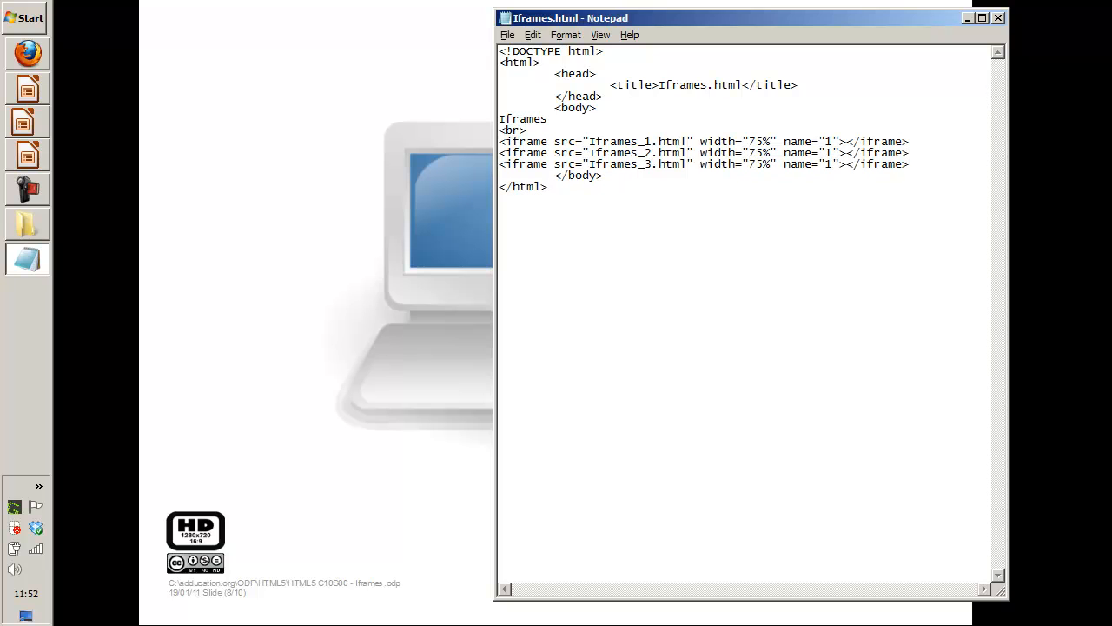
pyautogui.write('2')
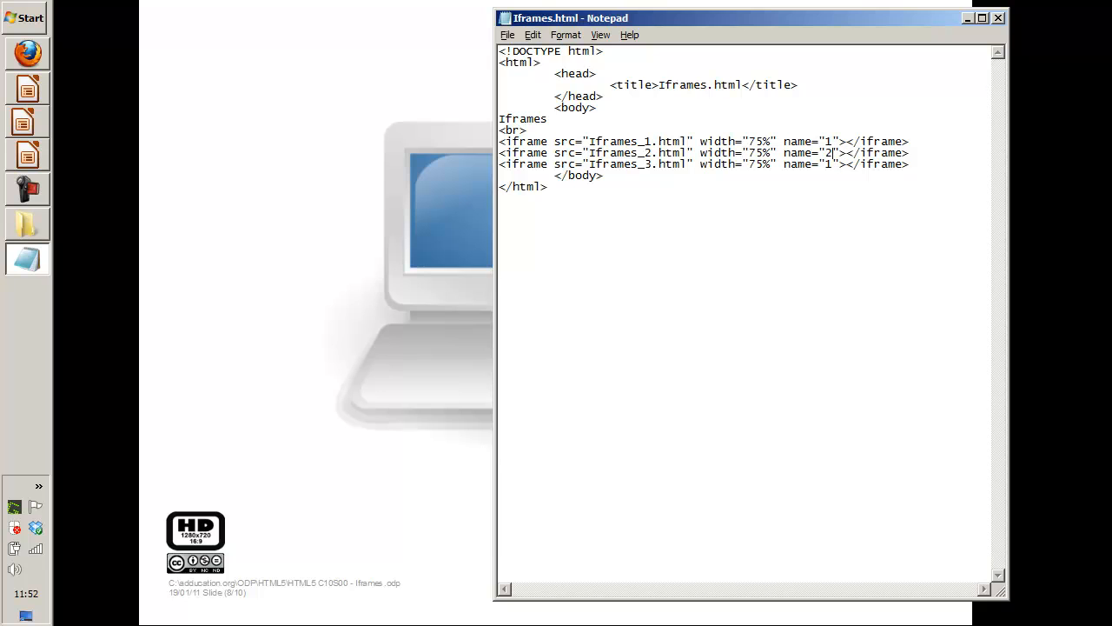
pyautogui.write('3')
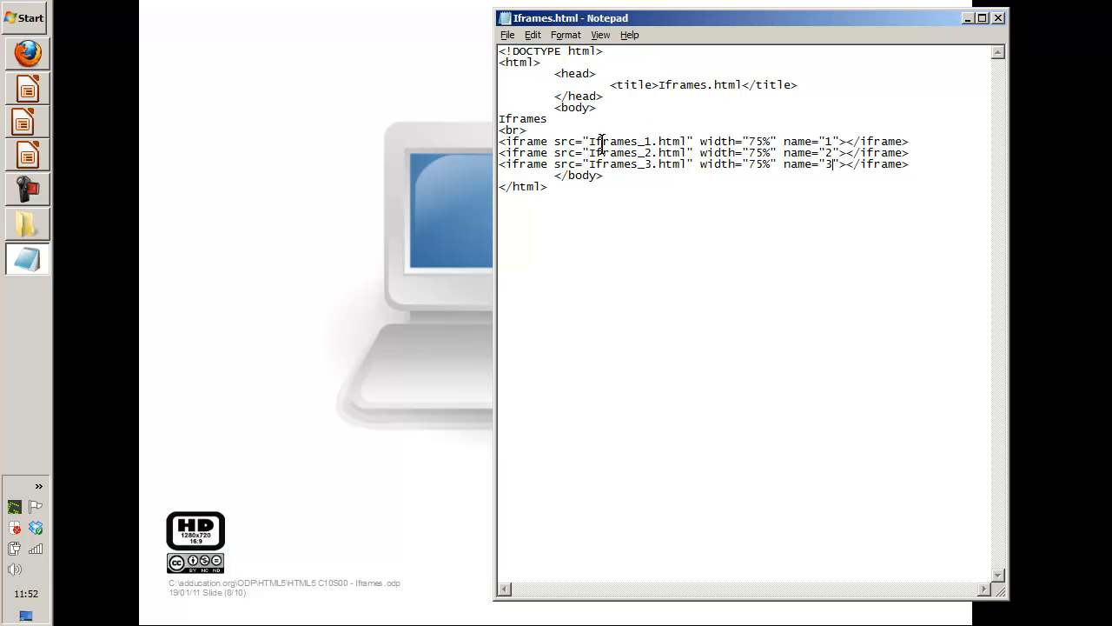
pyautogui.moveTo(36, 233)
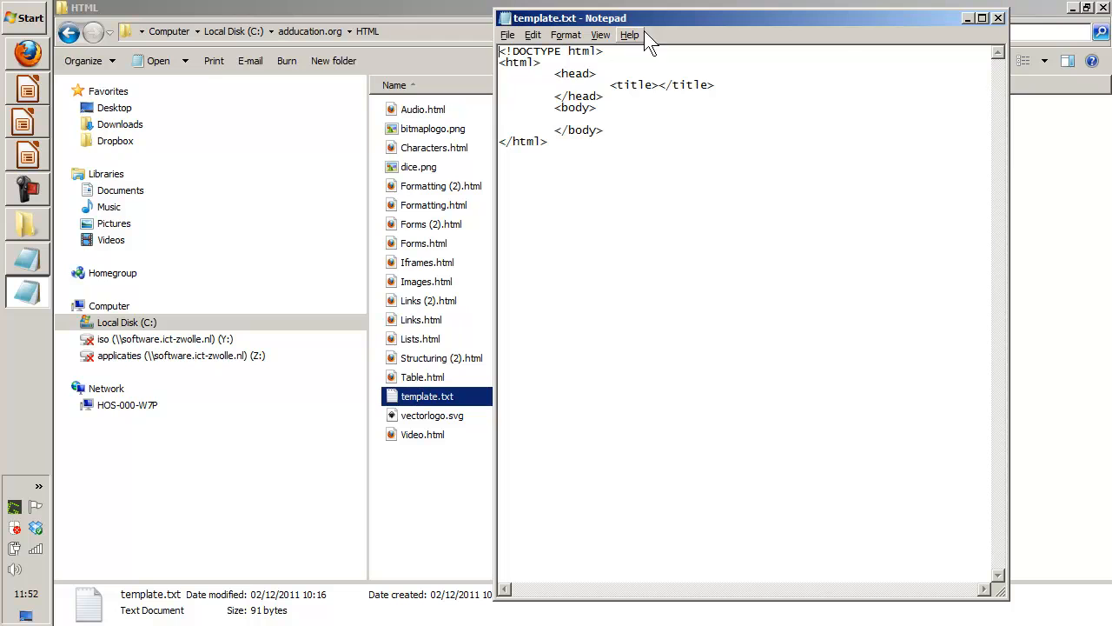
# Title the template Iframe_x and write Iframe_1 with a <br> in its body.
pyautogui.write('Iframe_x')
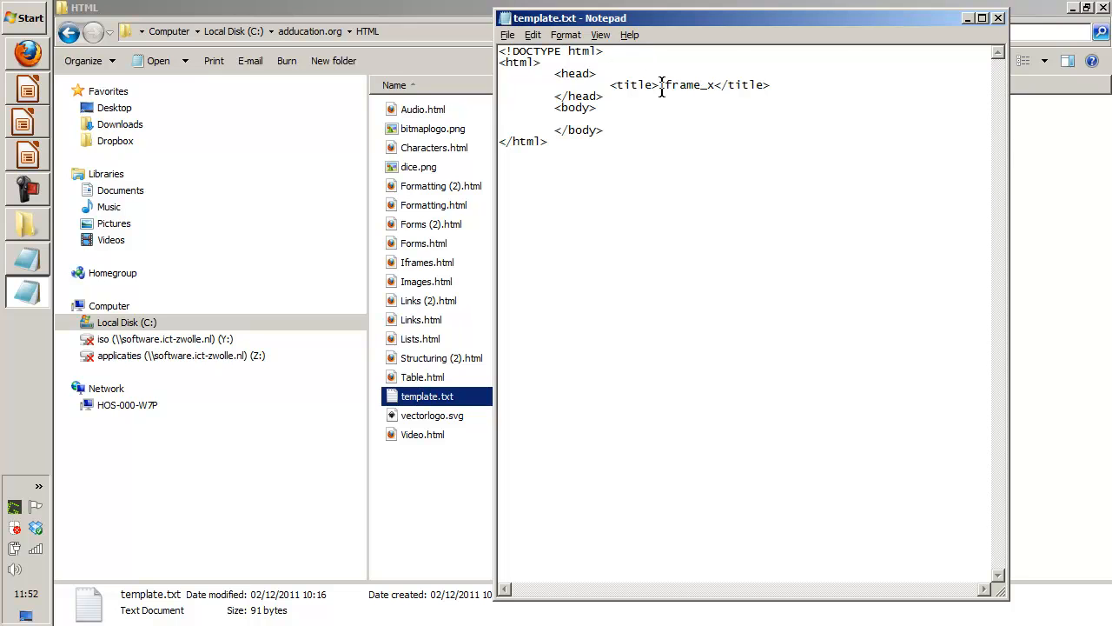
pyautogui.write('Ifar')
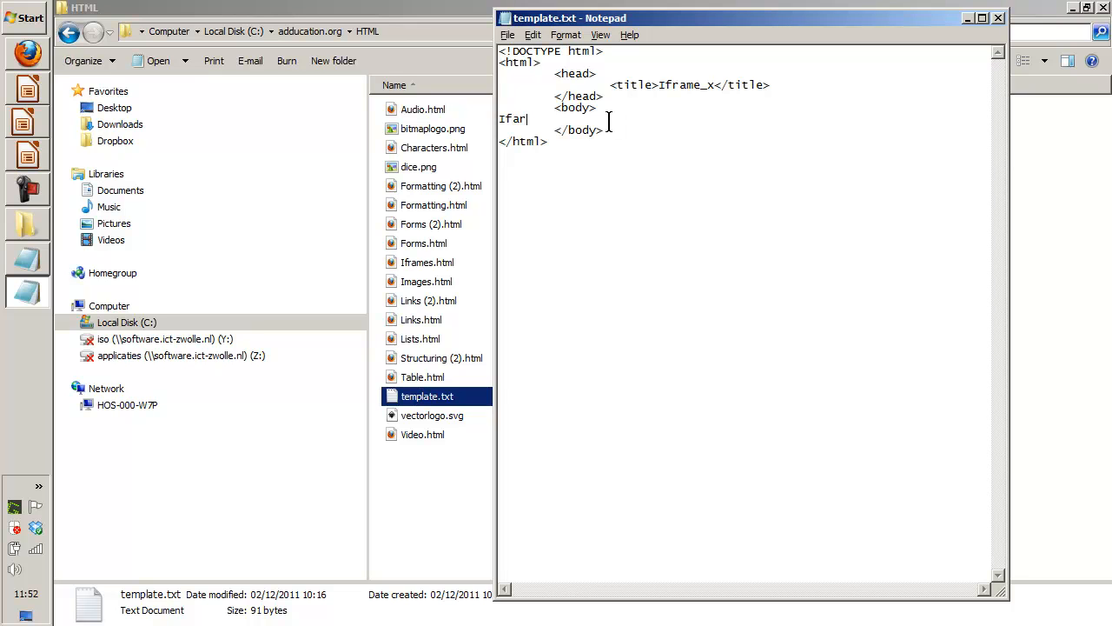
pyautogui.write('me')
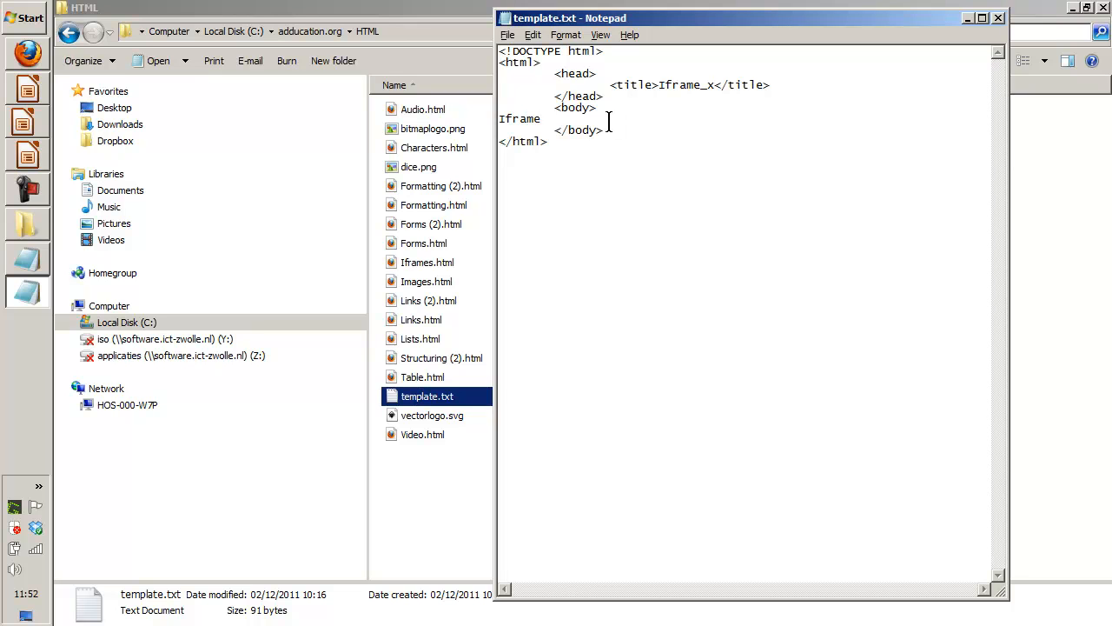
pyautogui.write('_1')
pyautogui.write('<br>')
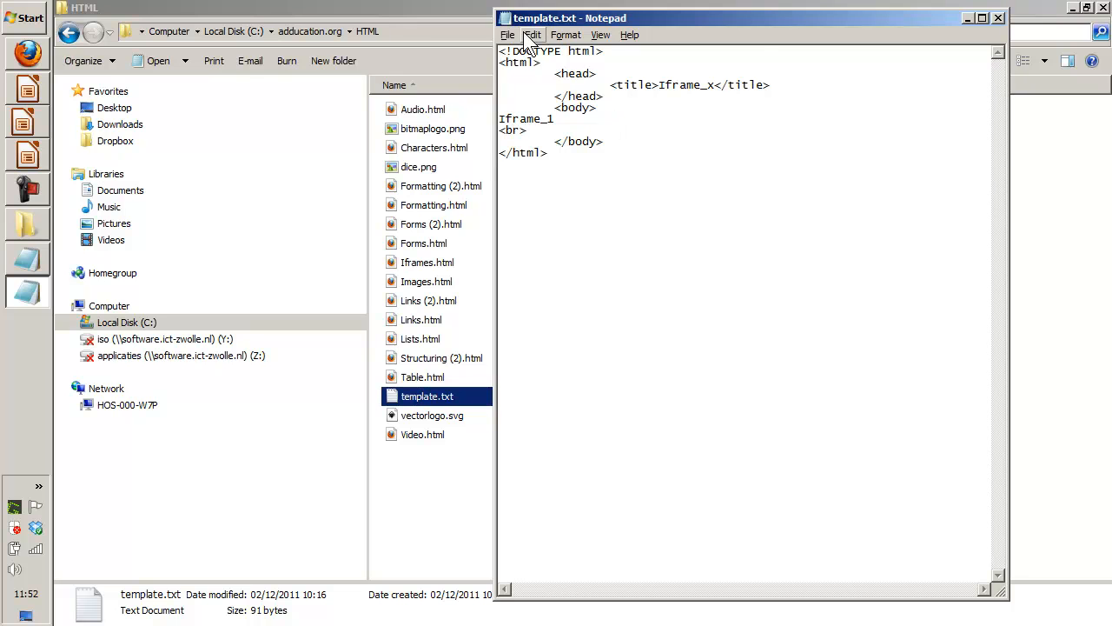
pyautogui.click(508, 35)
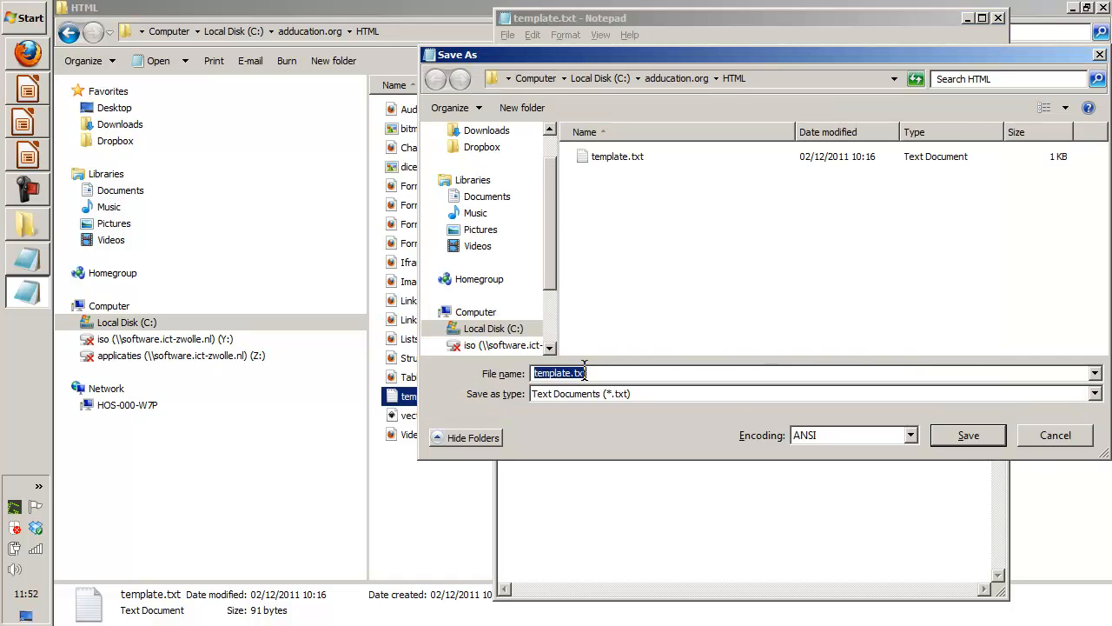
# Save the page as Iframe_1.html.
pyautogui.write('Iframe_1.html')
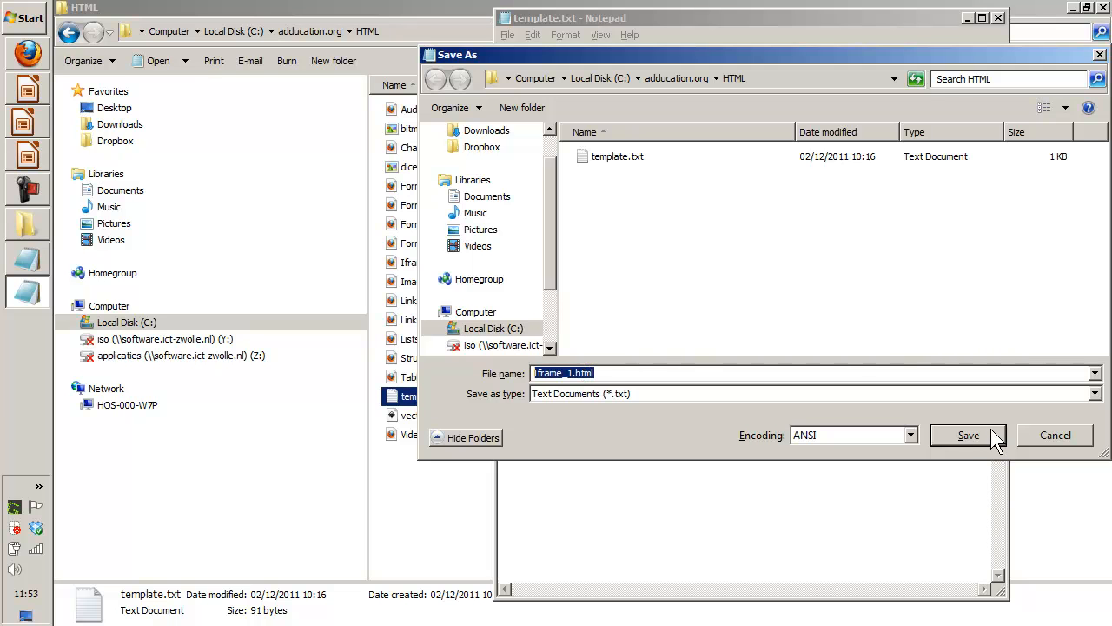
pyautogui.click(968, 434)
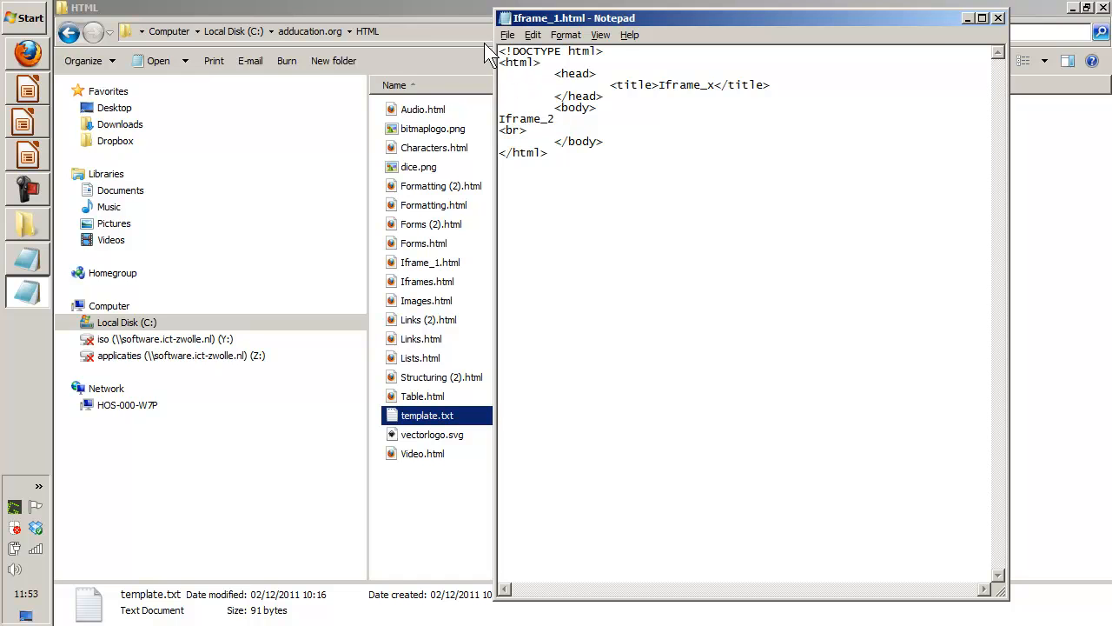
# Save copies as Iframe_2.html and Iframe_3.html with matching labels.
pyautogui.click(508, 34)
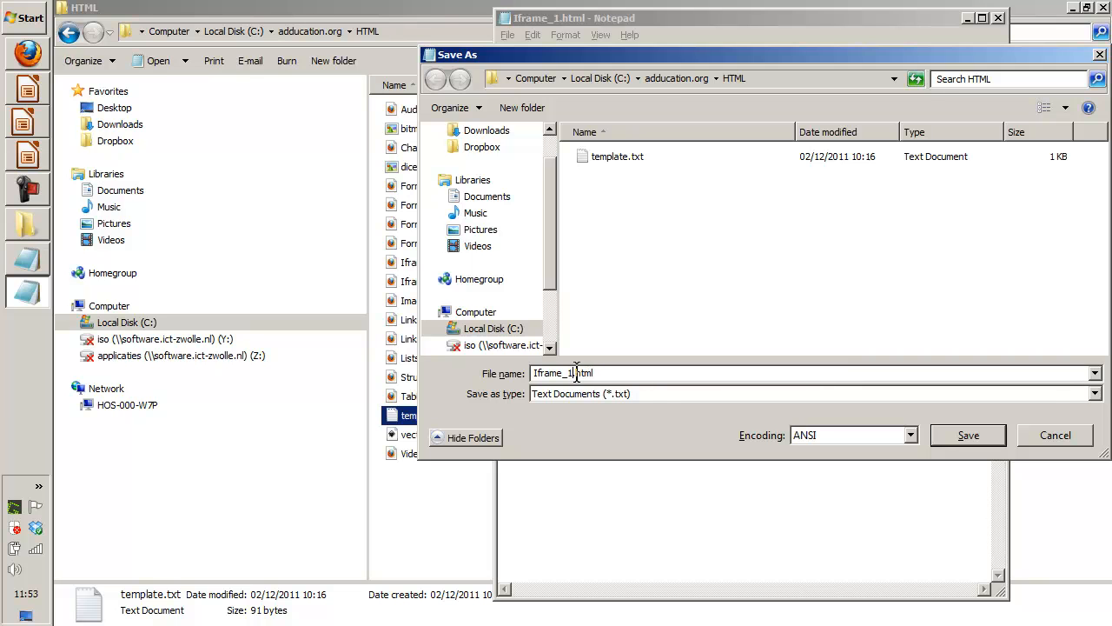
pyautogui.click(966, 434)
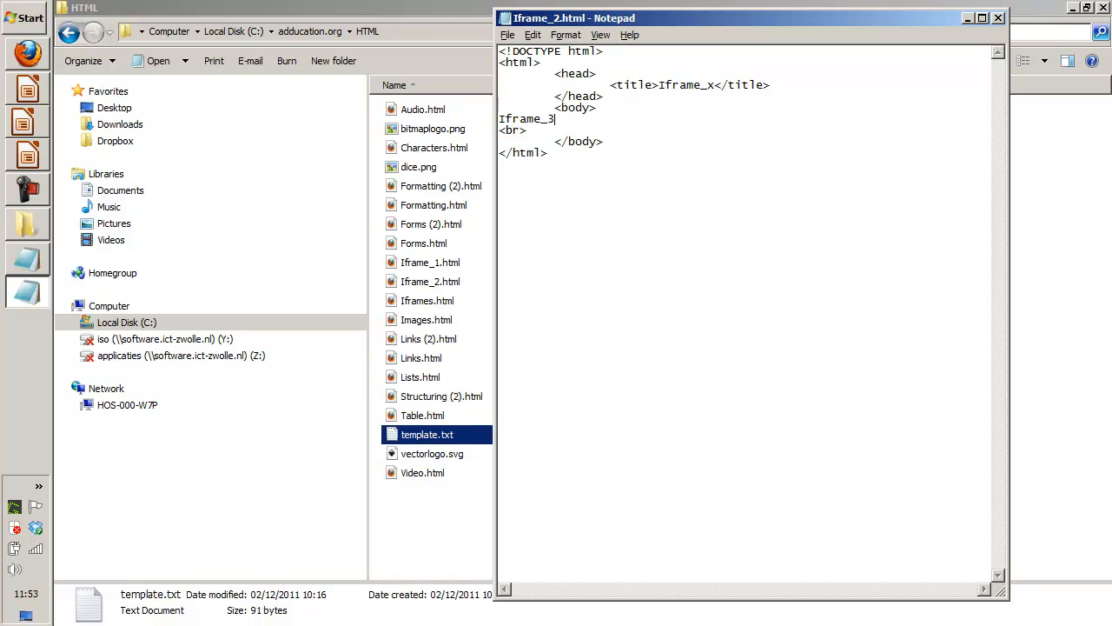
pyautogui.moveTo(530, 108)
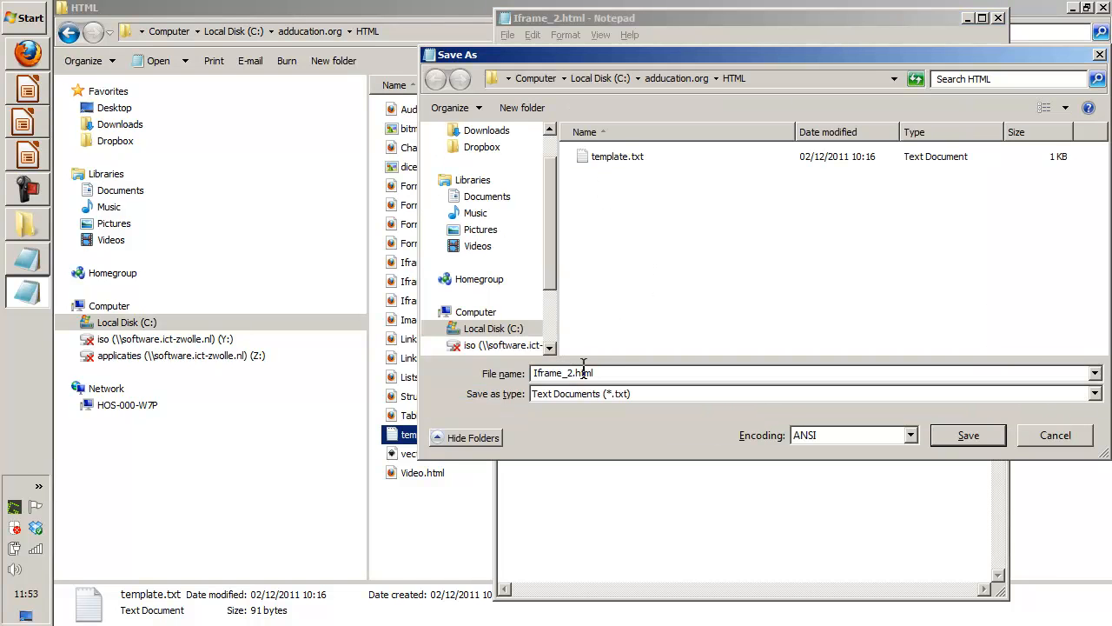
pyautogui.click(968, 435)
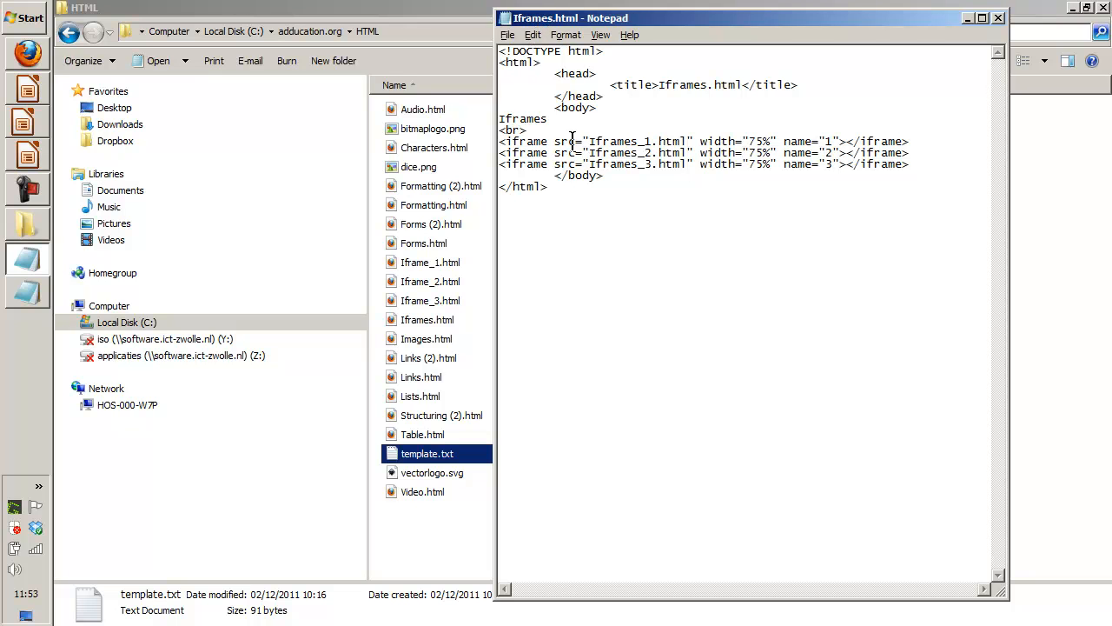
pyautogui.moveTo(605, 140)
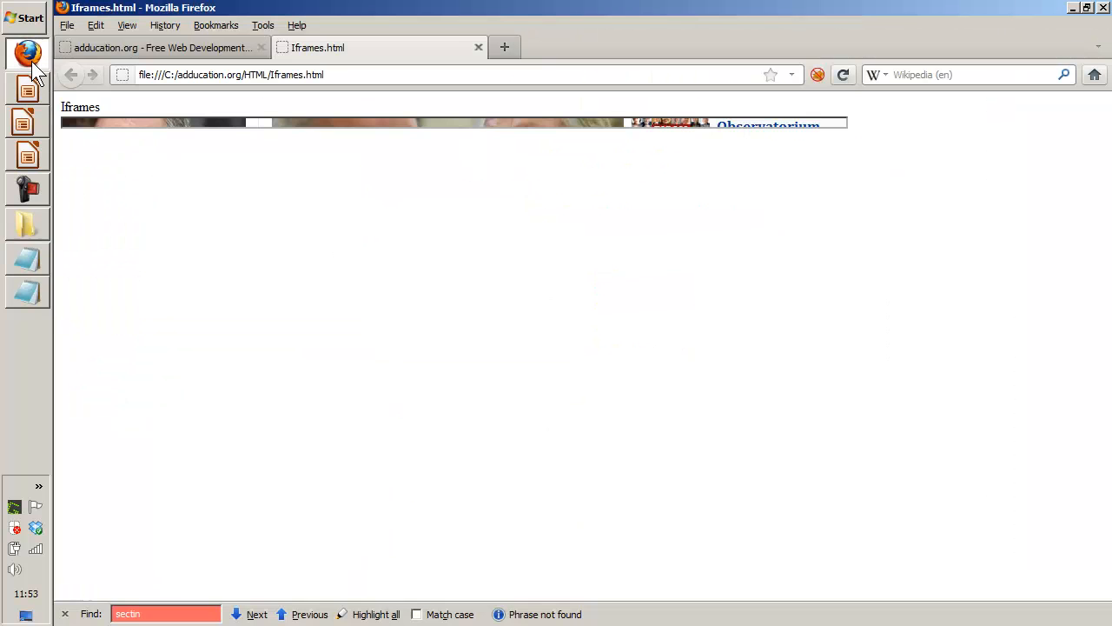
# Switch to Firefox and reload Iframes.html to preview the three iframes.
pyautogui.click(843, 73)
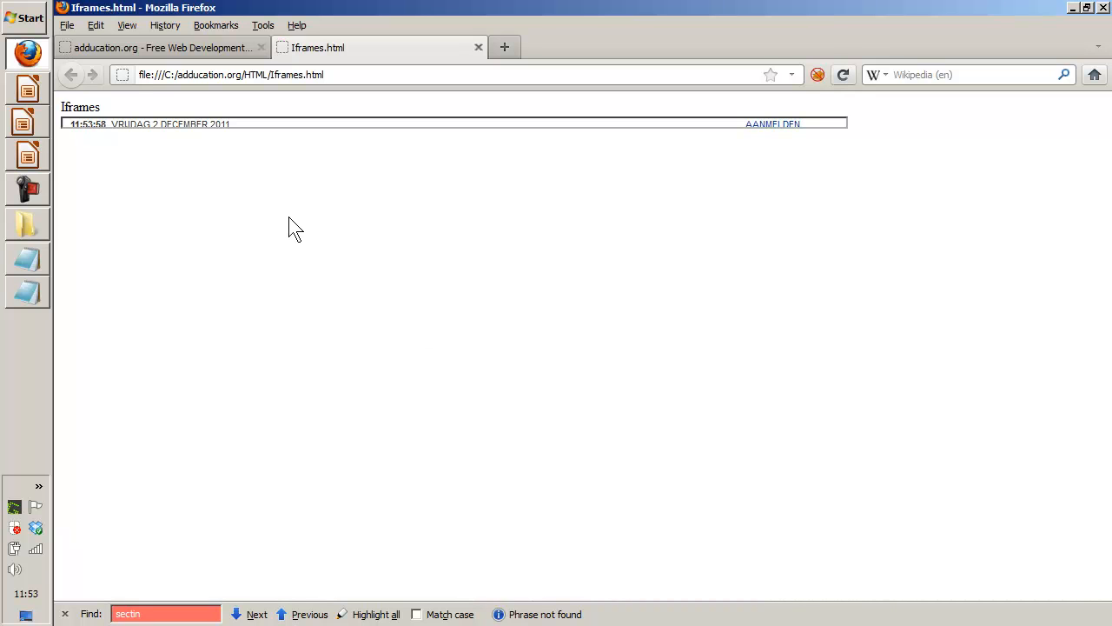
pyautogui.rightClick(431, 320)
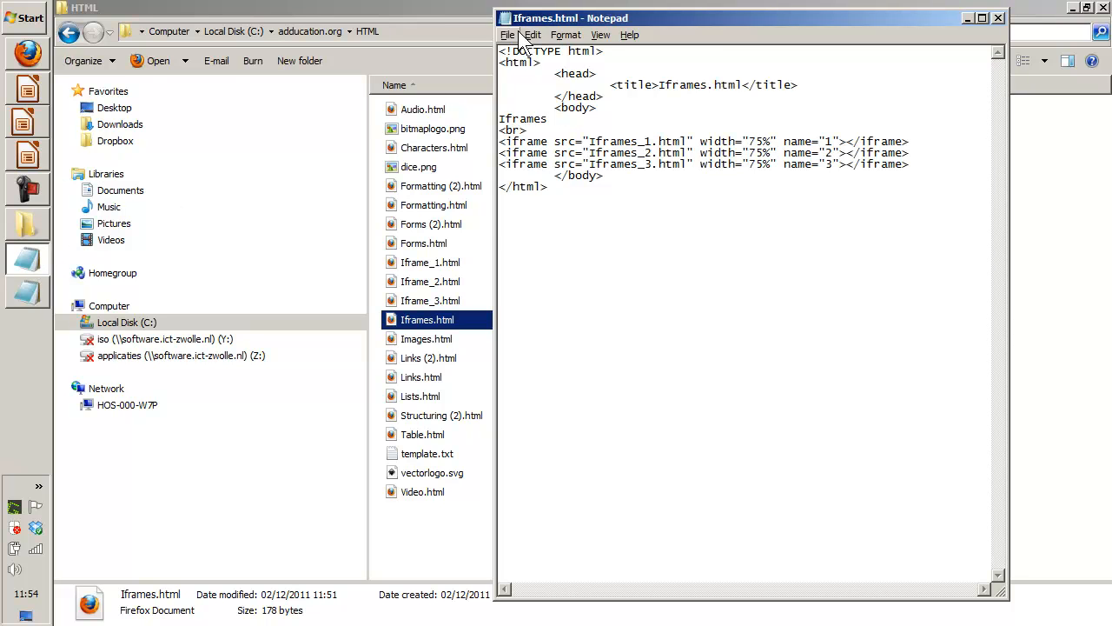
pyautogui.moveTo(31, 61)
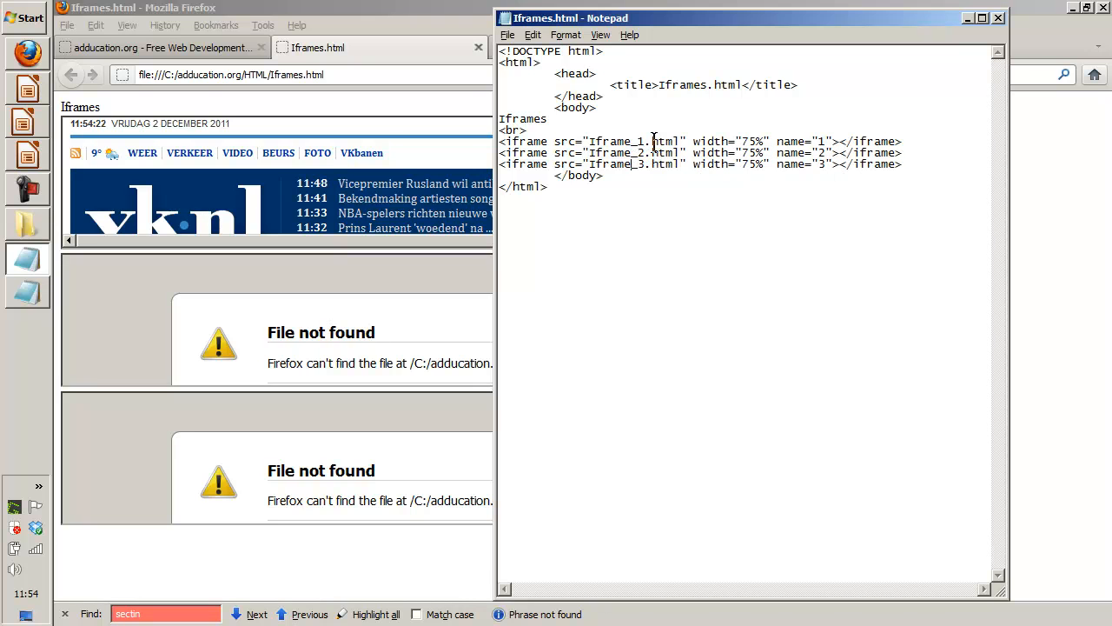
pyautogui.moveTo(426, 165)
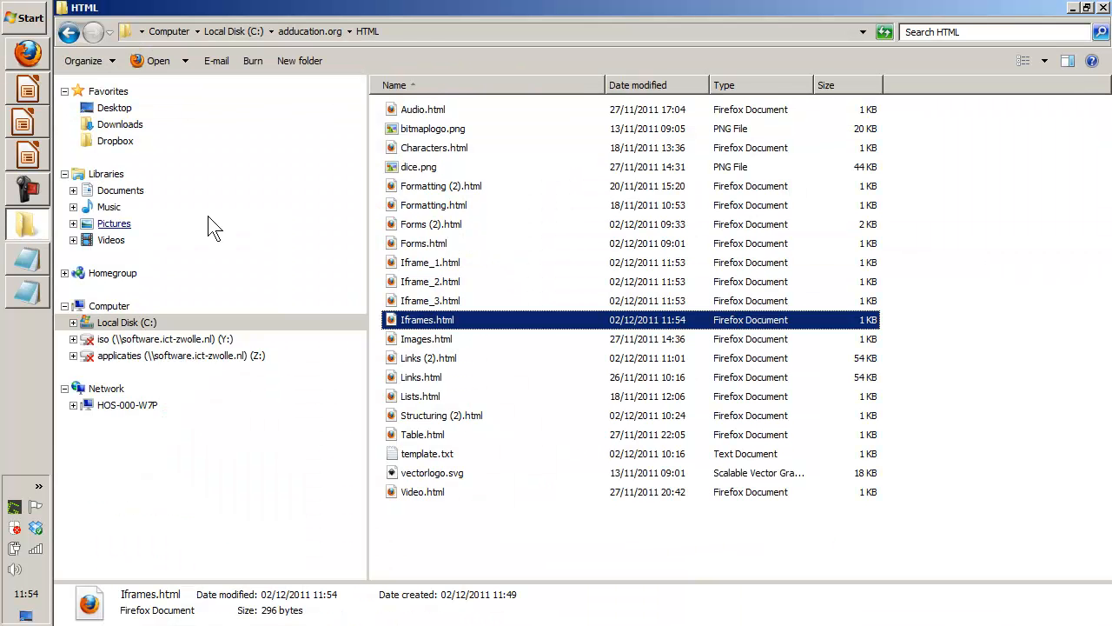
# Open Iframes.html in Firefox and check the Iframe_1 and Iframe_3 labels inside their frames.
pyautogui.doubleClick(428, 320)
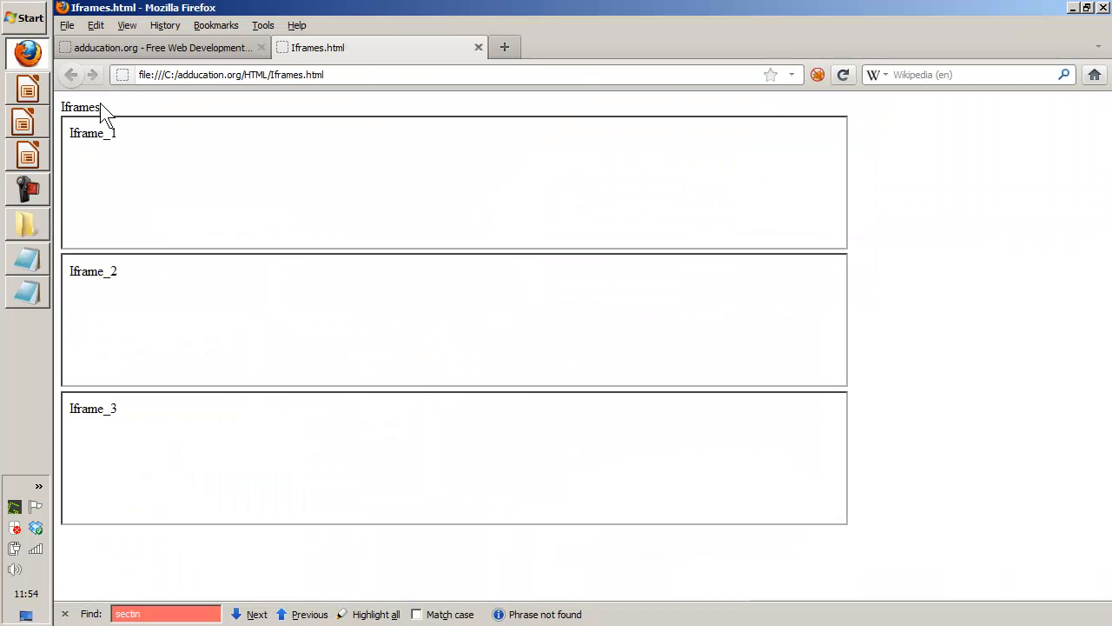
pyautogui.doubleClick(80, 106)
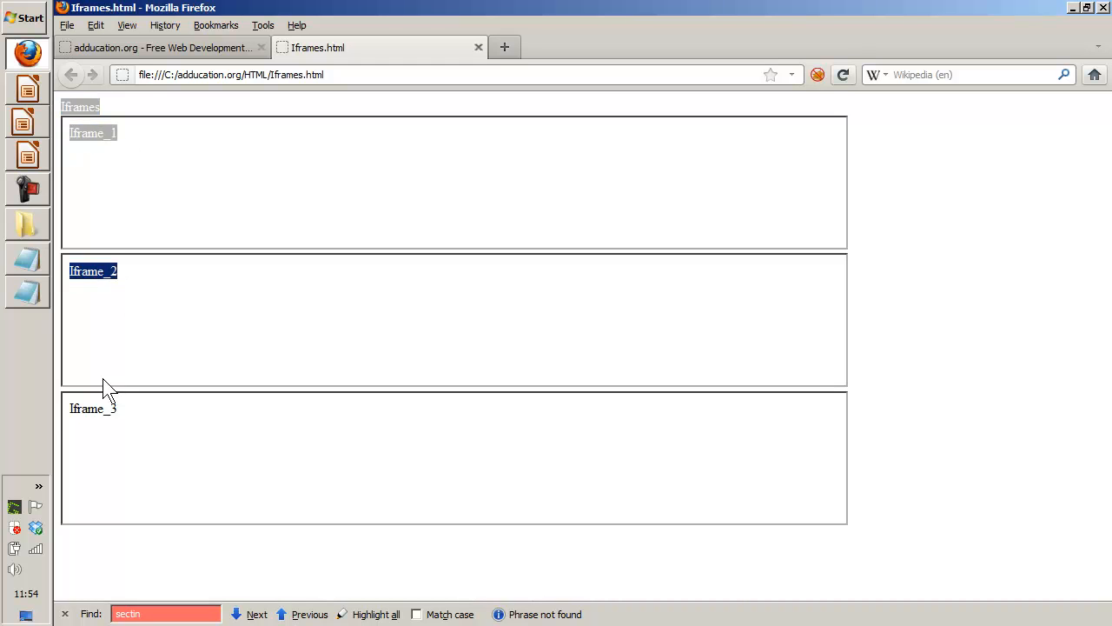
pyautogui.click(257, 613)
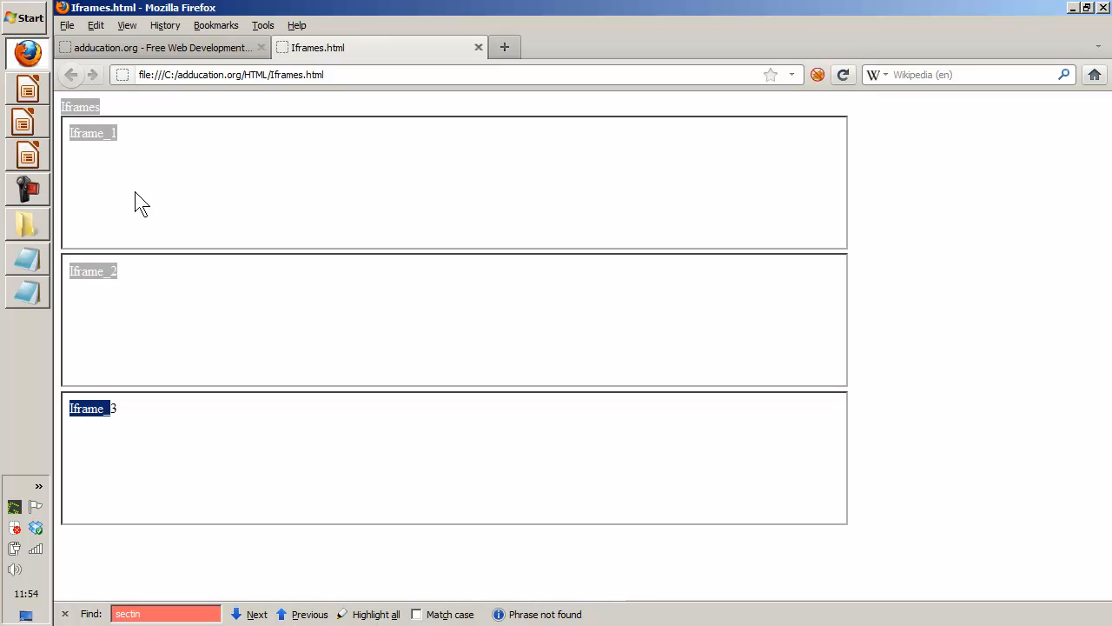
pyautogui.moveTo(170, 433)
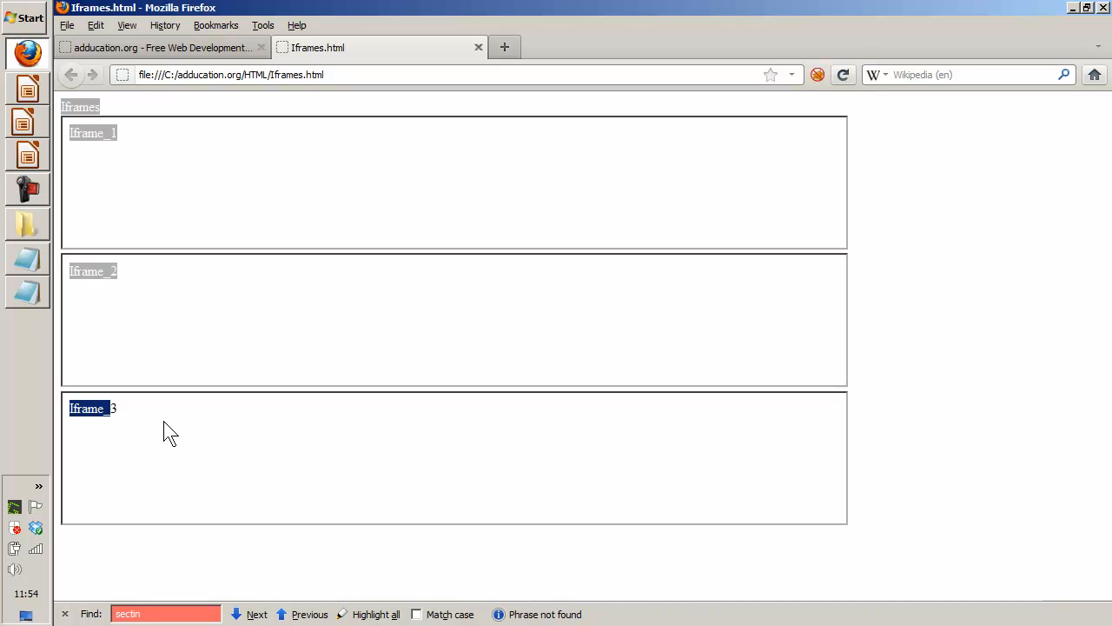